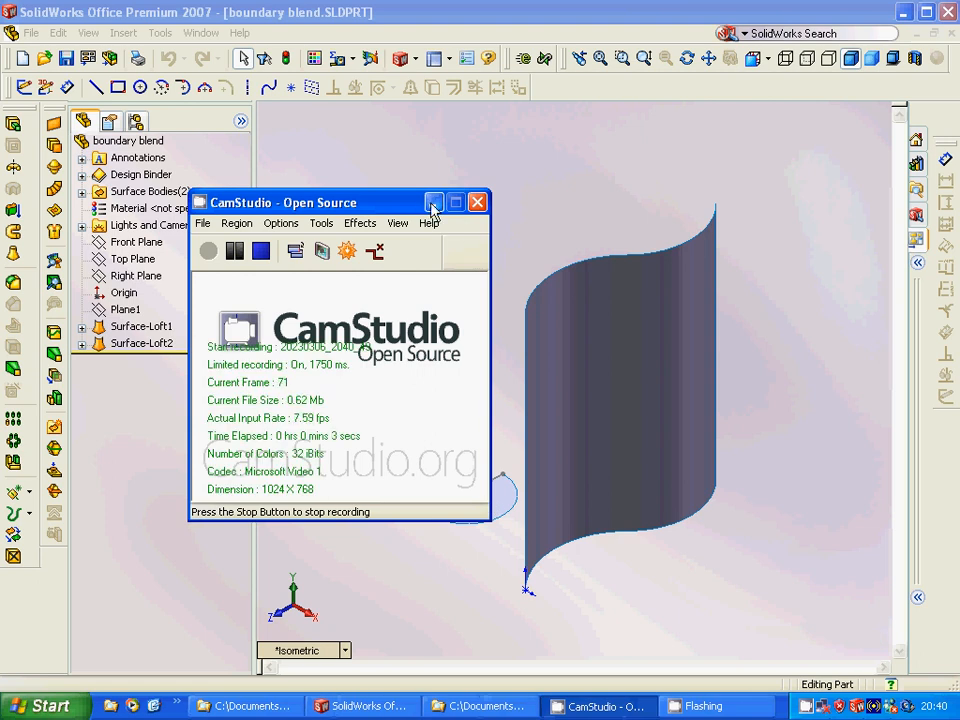
mouse_move(434, 202)
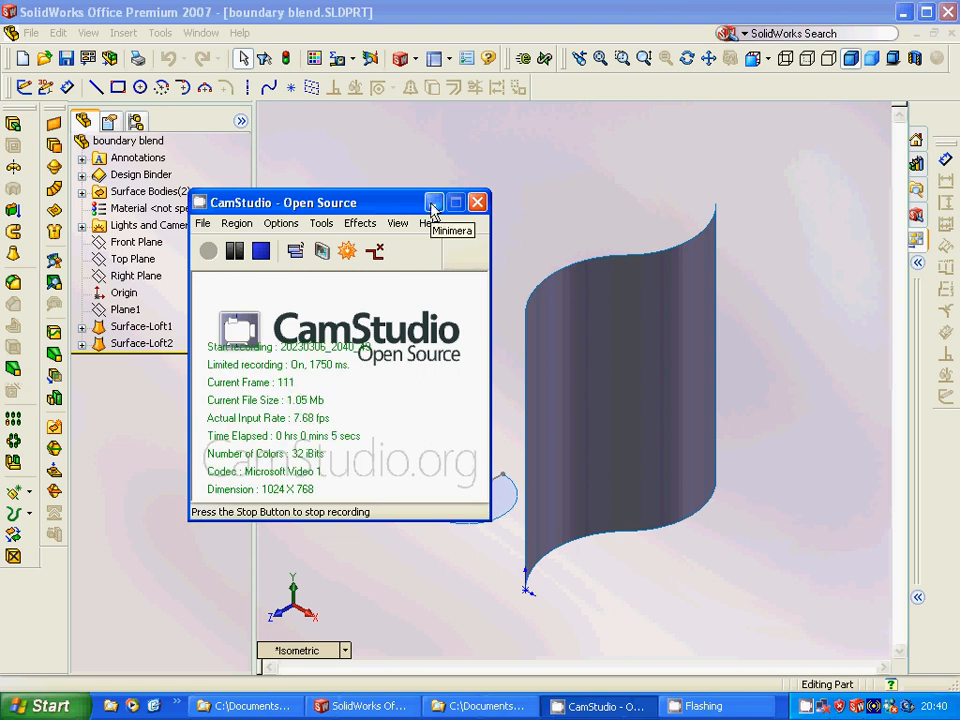
- Suppress Surface-Loft1 and Surface-Loft2 from the FeatureManager tree
click(434, 202)
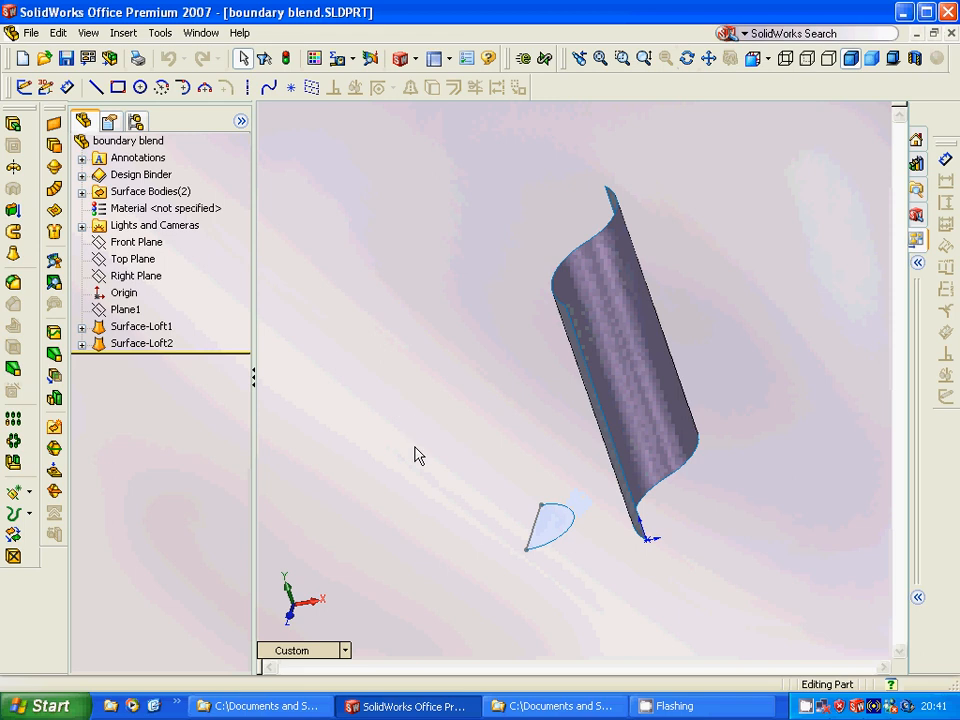
click(140, 326)
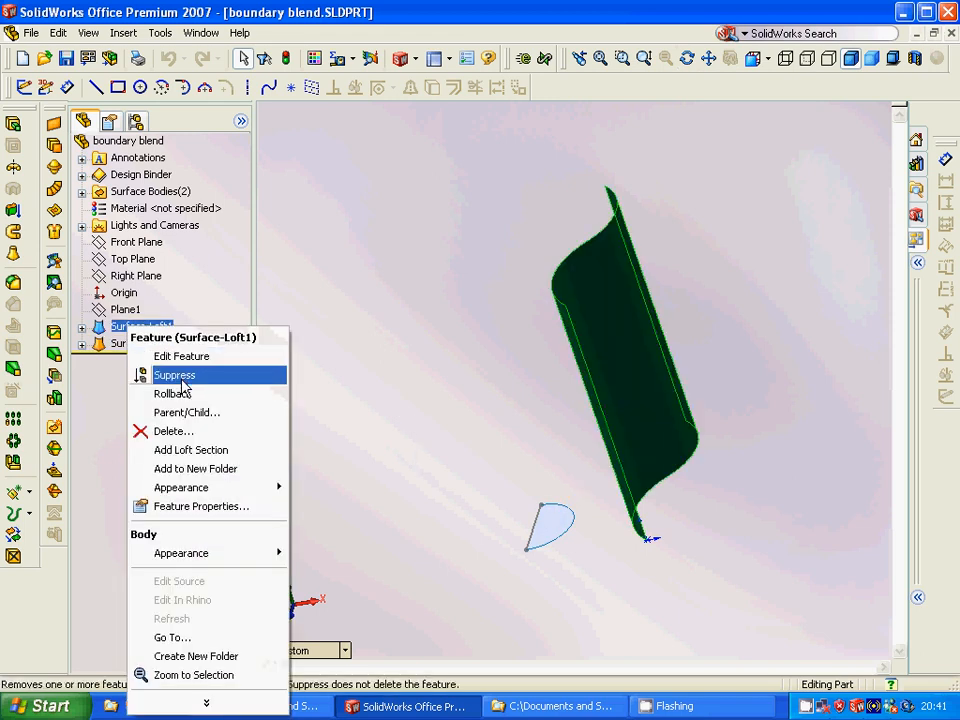
click(174, 374)
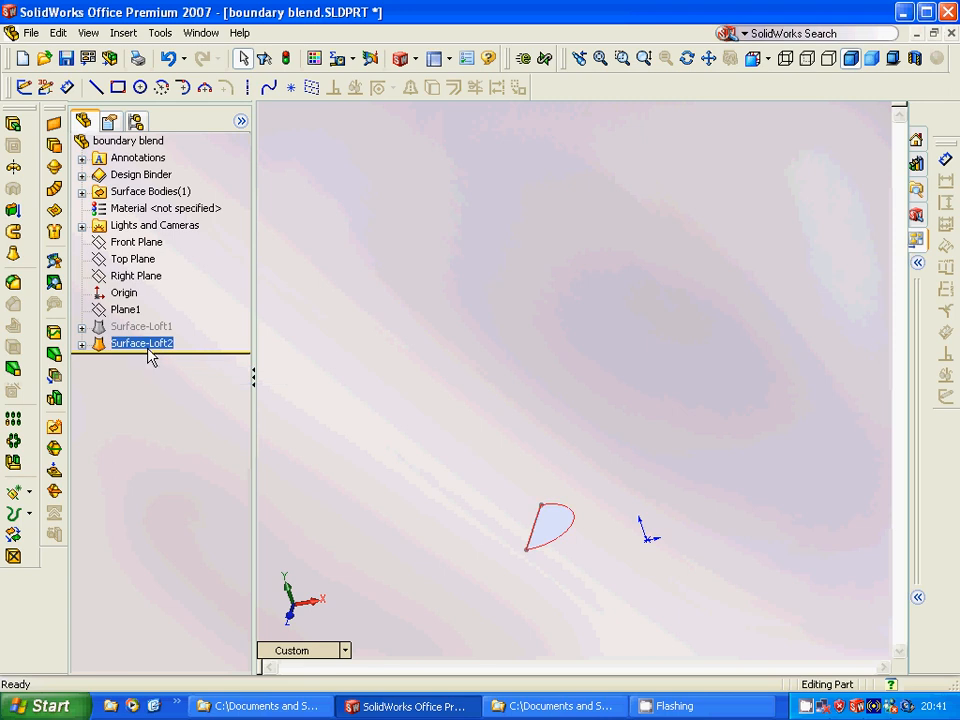
right_click(140, 344)
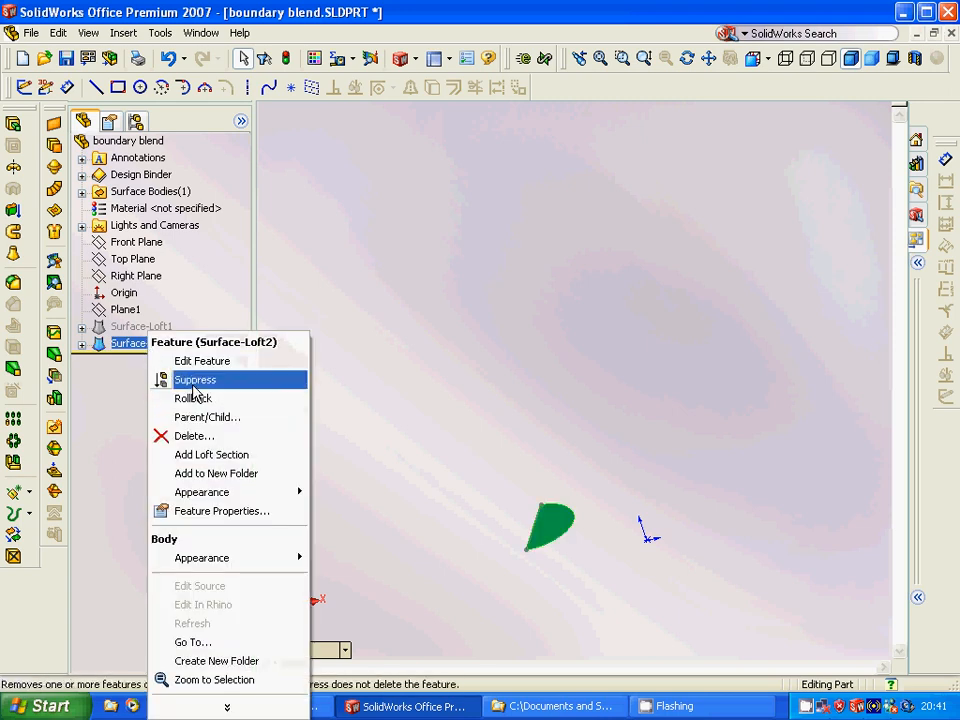
click(196, 380)
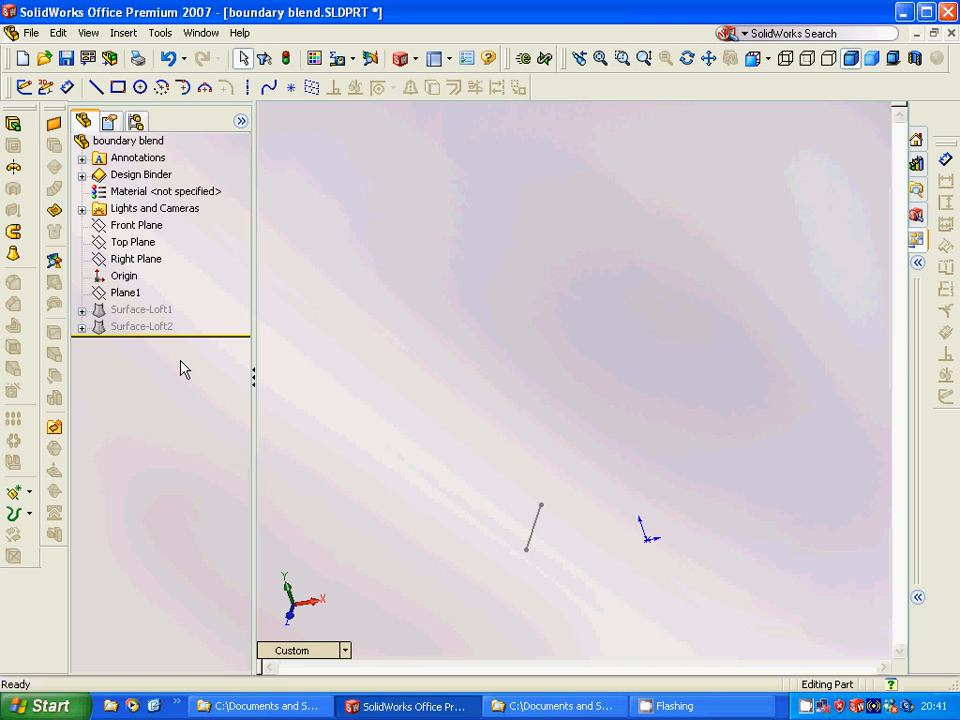
mouse_move(196, 418)
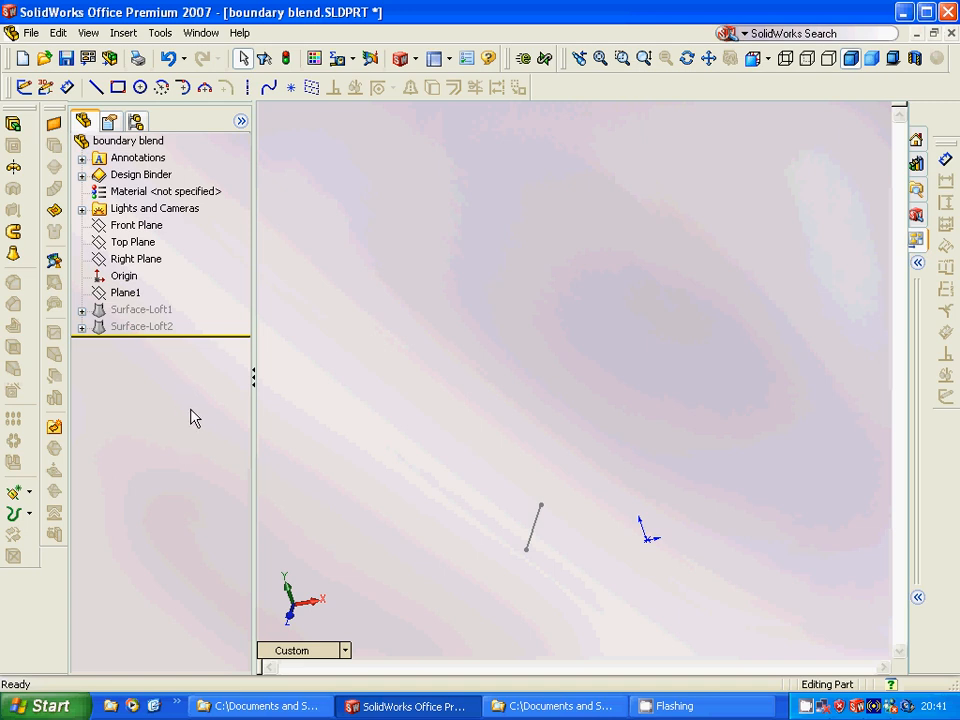
- Select the Top Plane, expand Surface-Loft2 and highlight its half-round Sketch4 profile
click(132, 242)
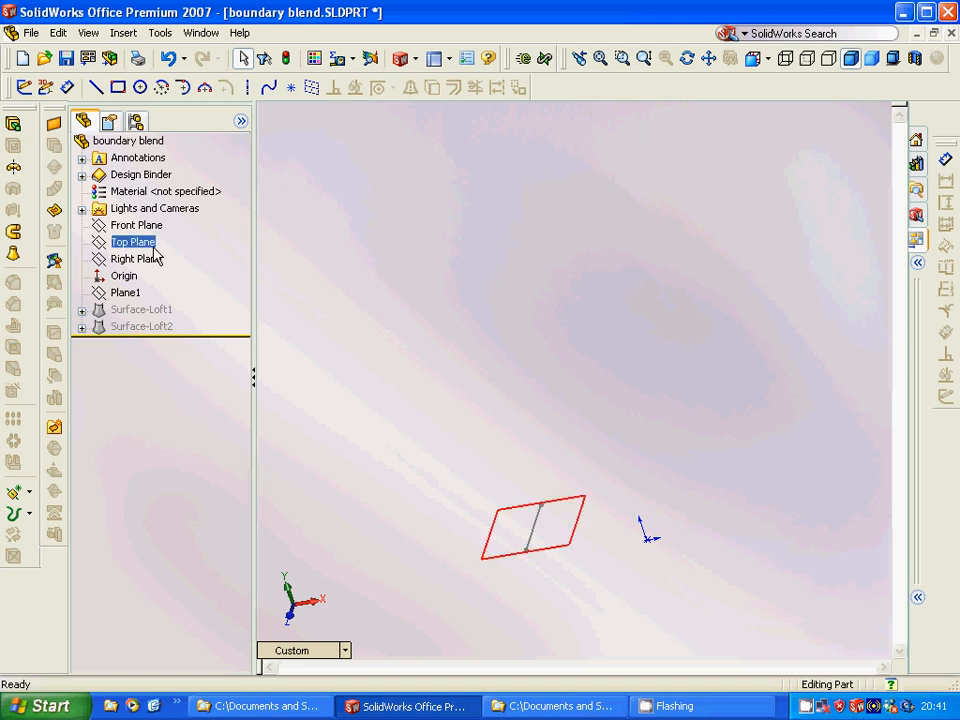
click(132, 240)
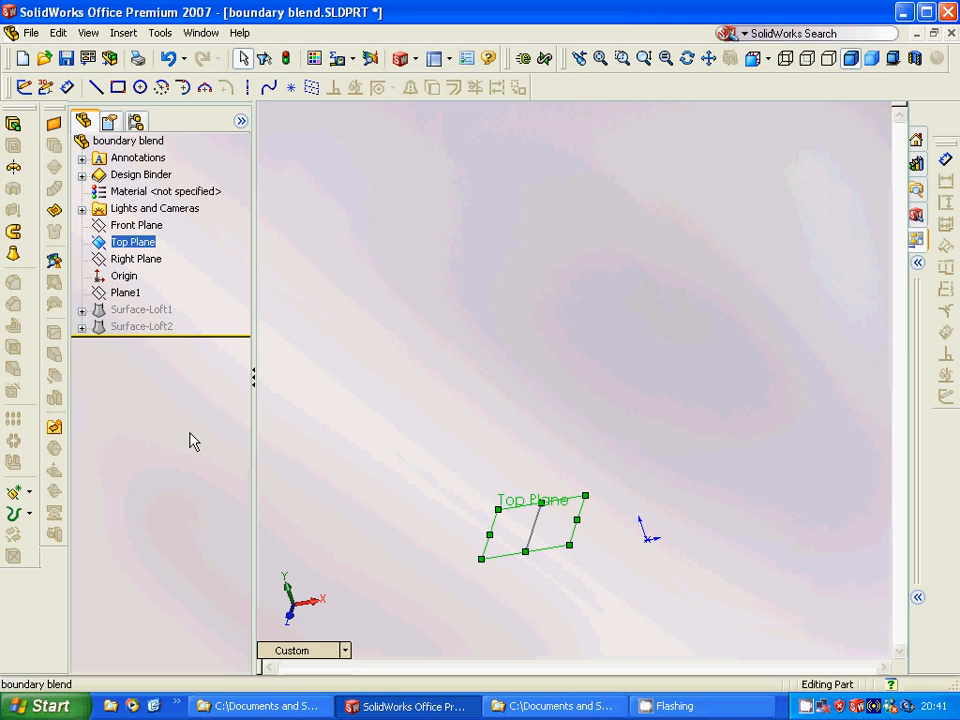
mouse_move(452, 576)
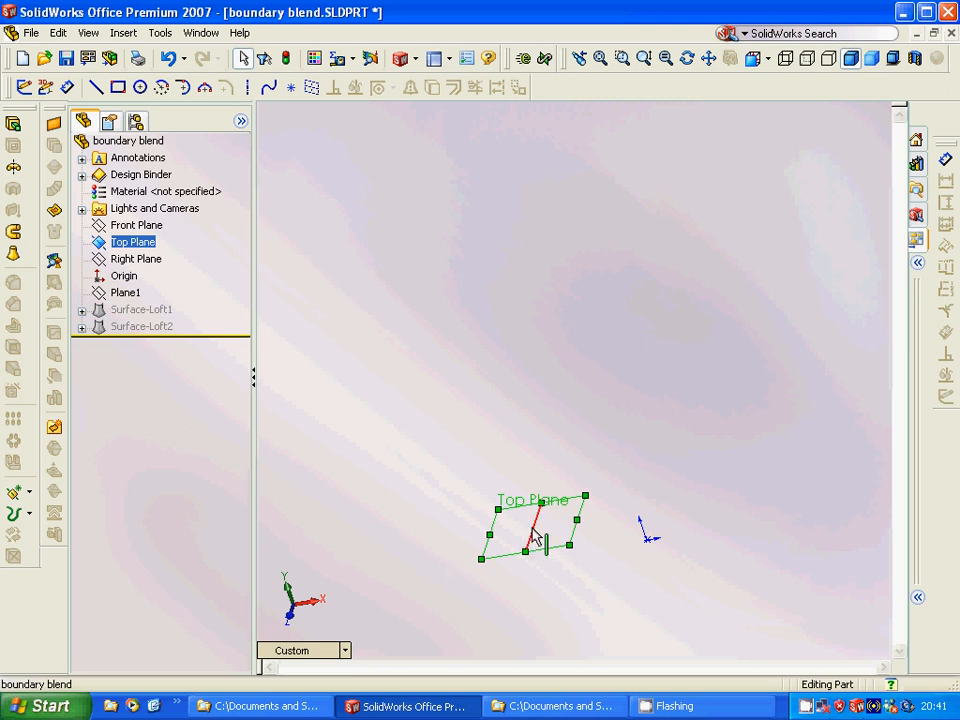
click(140, 326)
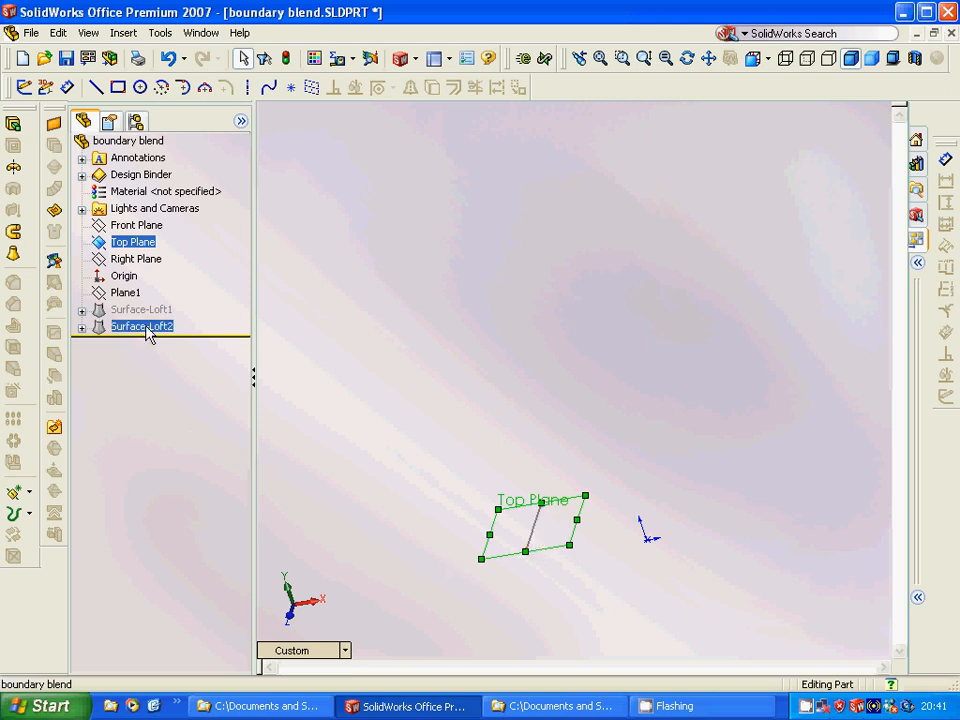
click(82, 326)
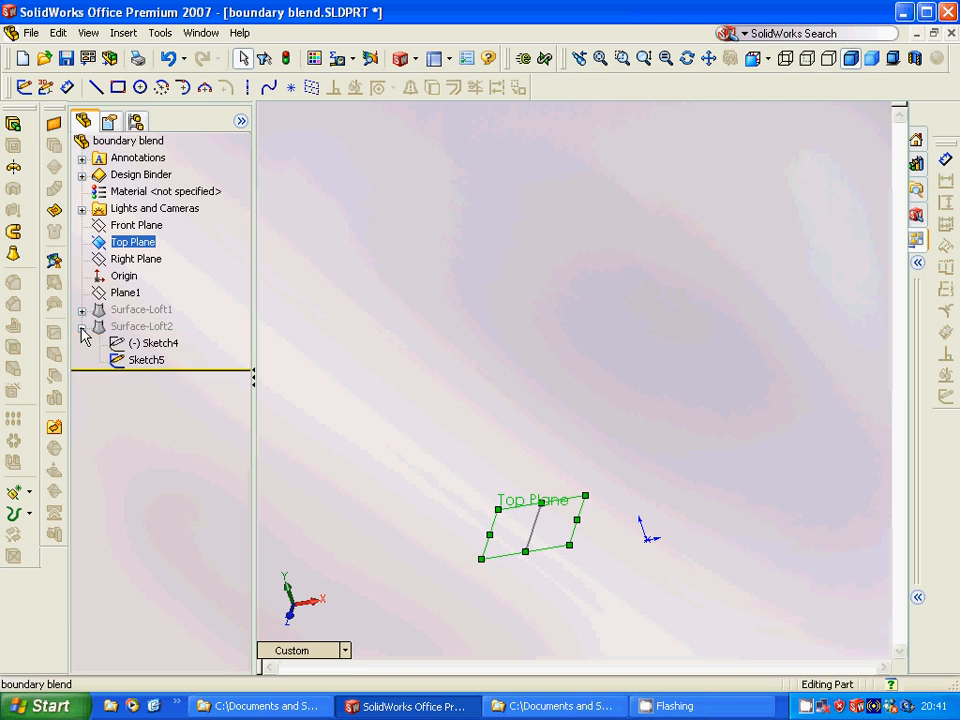
click(160, 342)
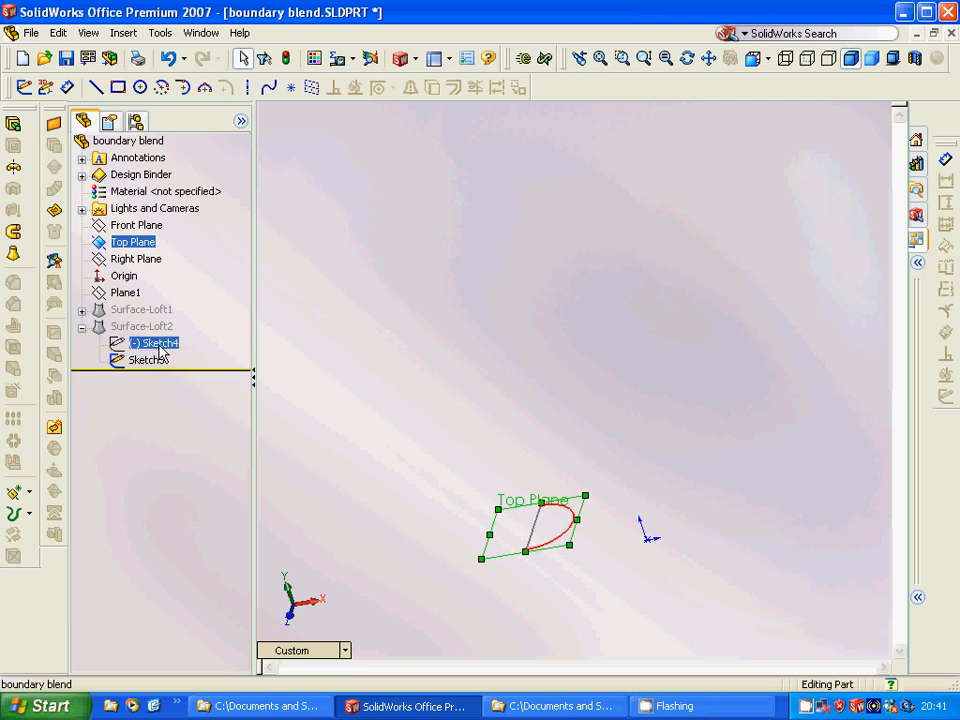
click(160, 344)
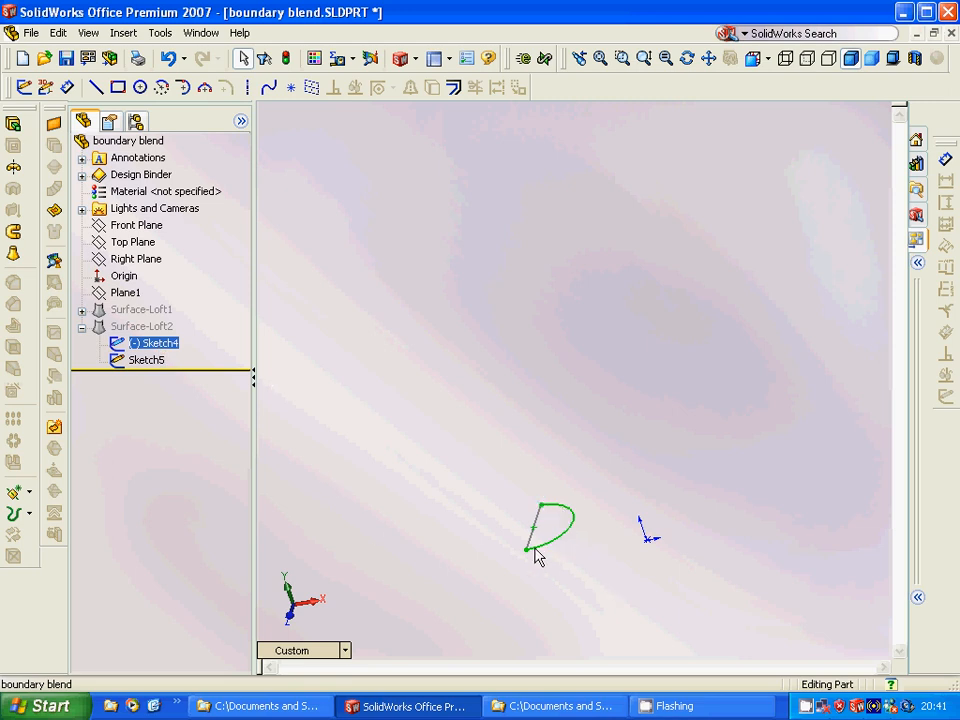
mouse_move(206, 88)
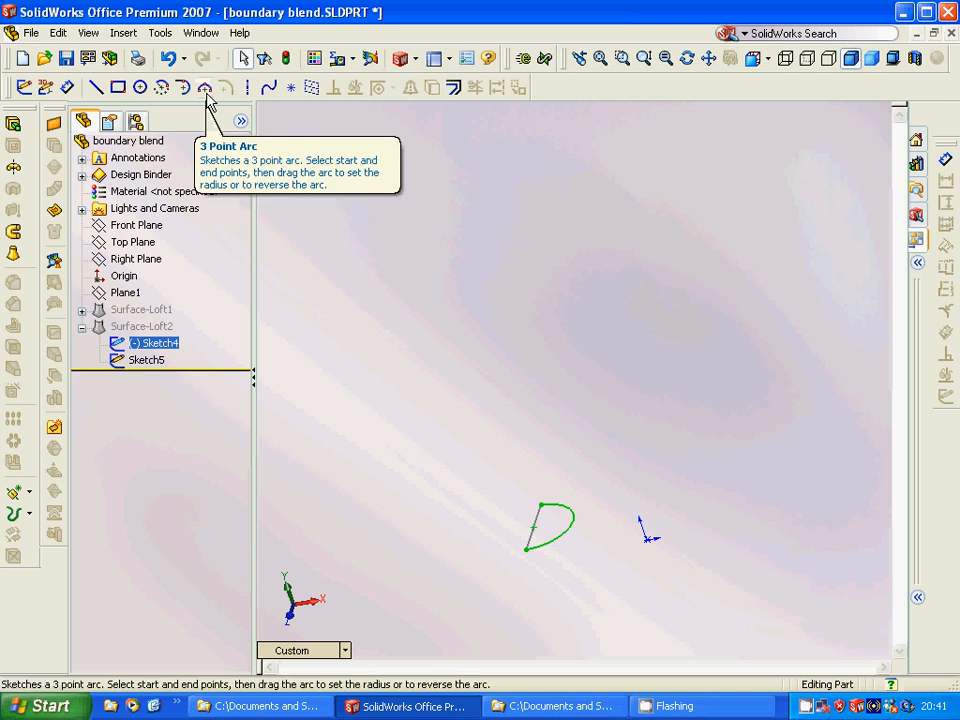
mouse_move(258, 432)
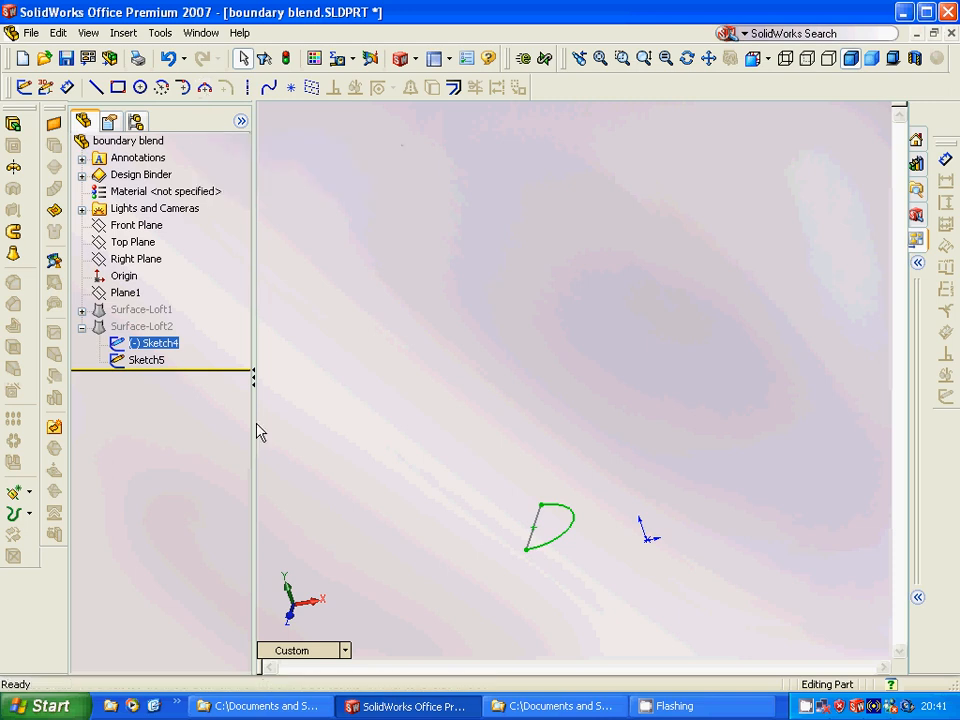
mouse_move(444, 568)
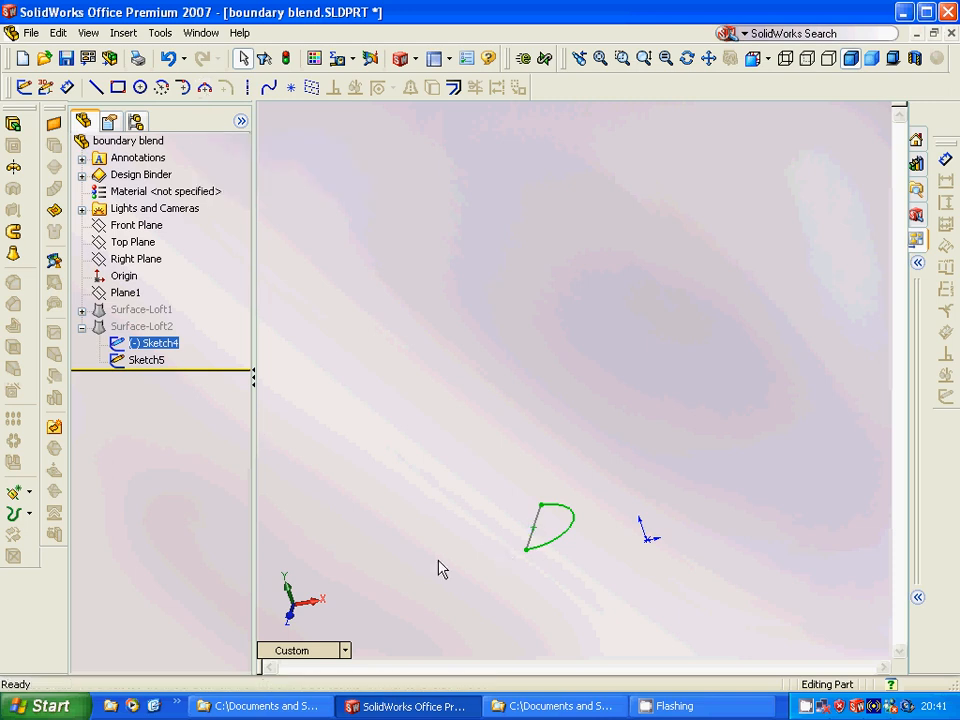
- Select the Front Plane, browse Insert > Surface > Loft, then unsuppress Surface-Loft2
click(136, 224)
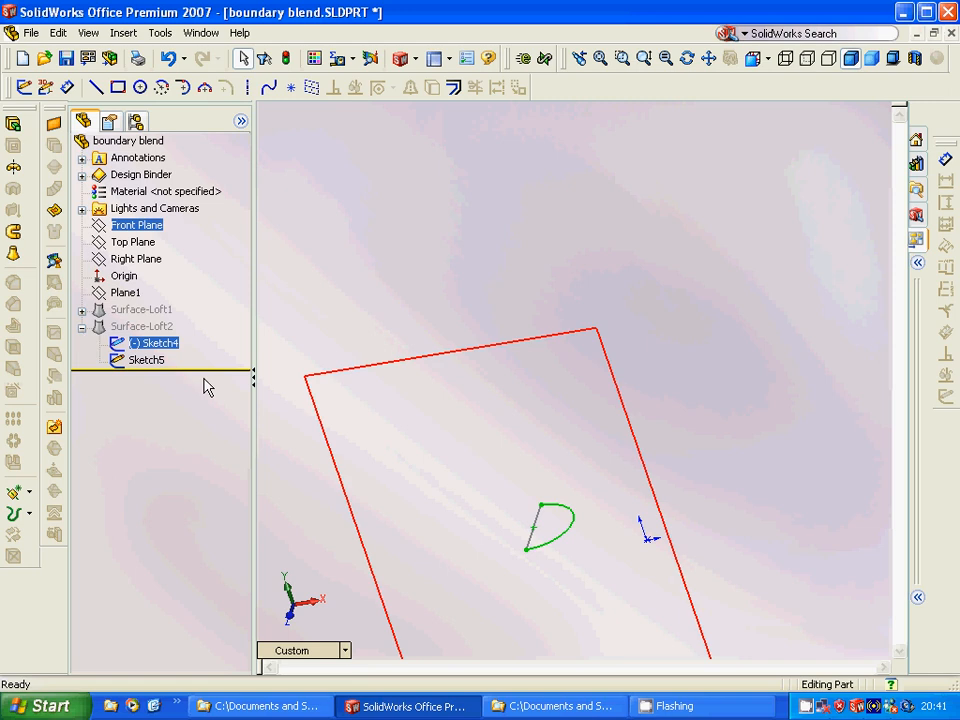
click(122, 32)
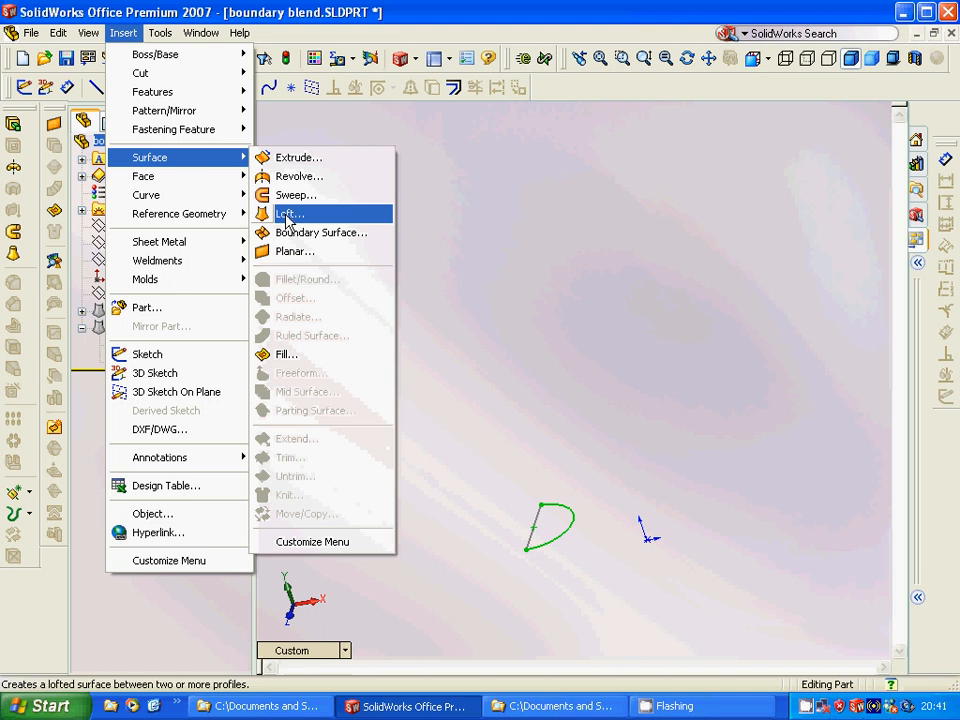
click(290, 212)
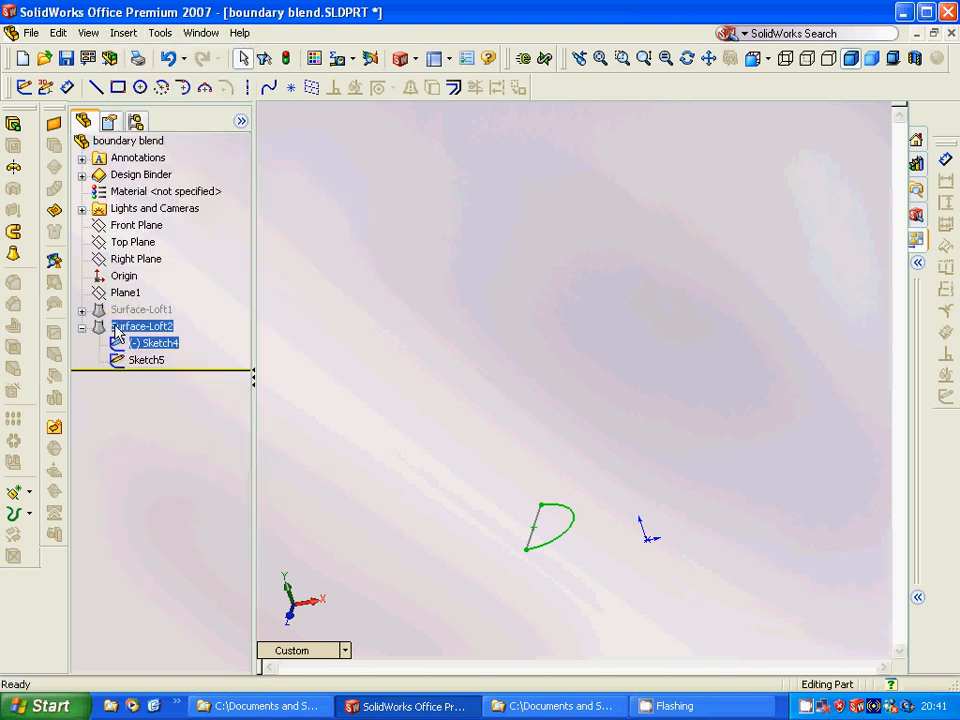
right_click(144, 326)
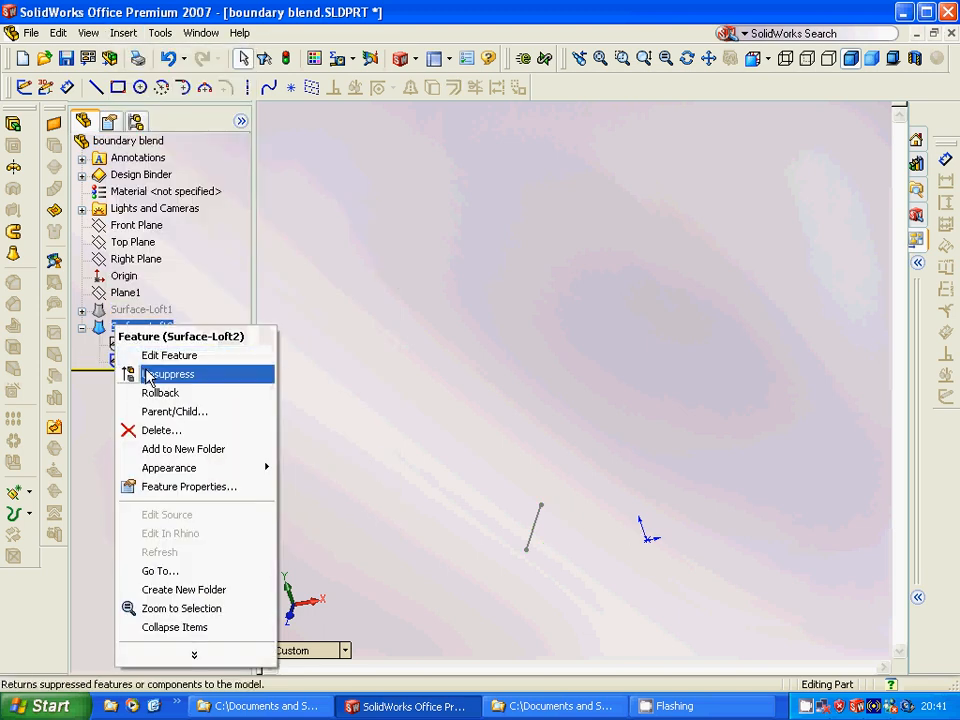
click(172, 374)
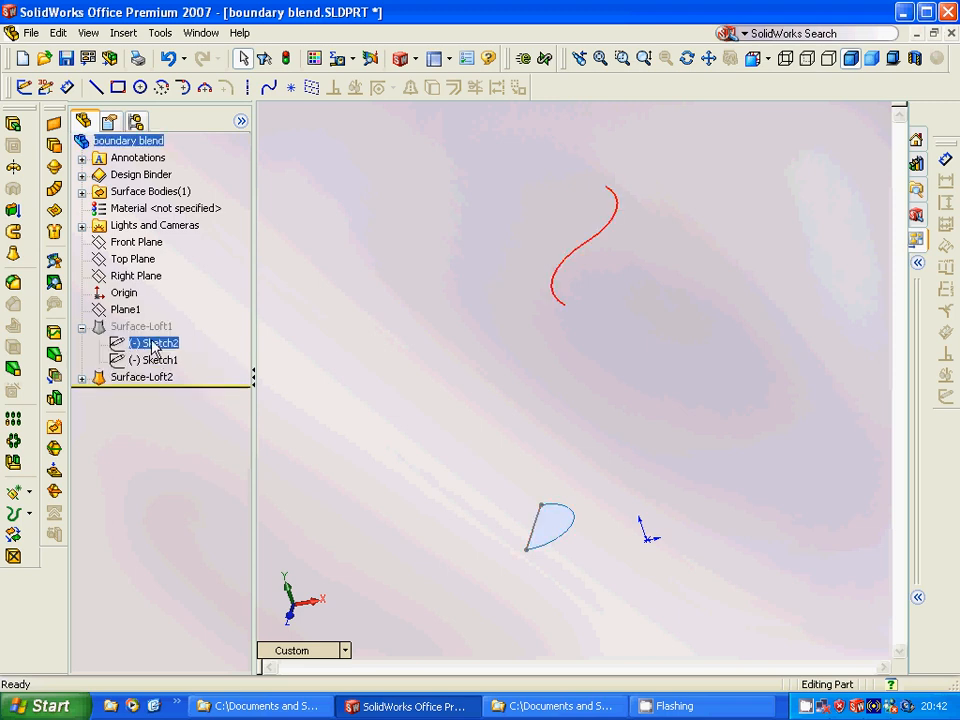
- Show the first loft's S-curve Sketch2, then preview the Front and Top planes
click(136, 242)
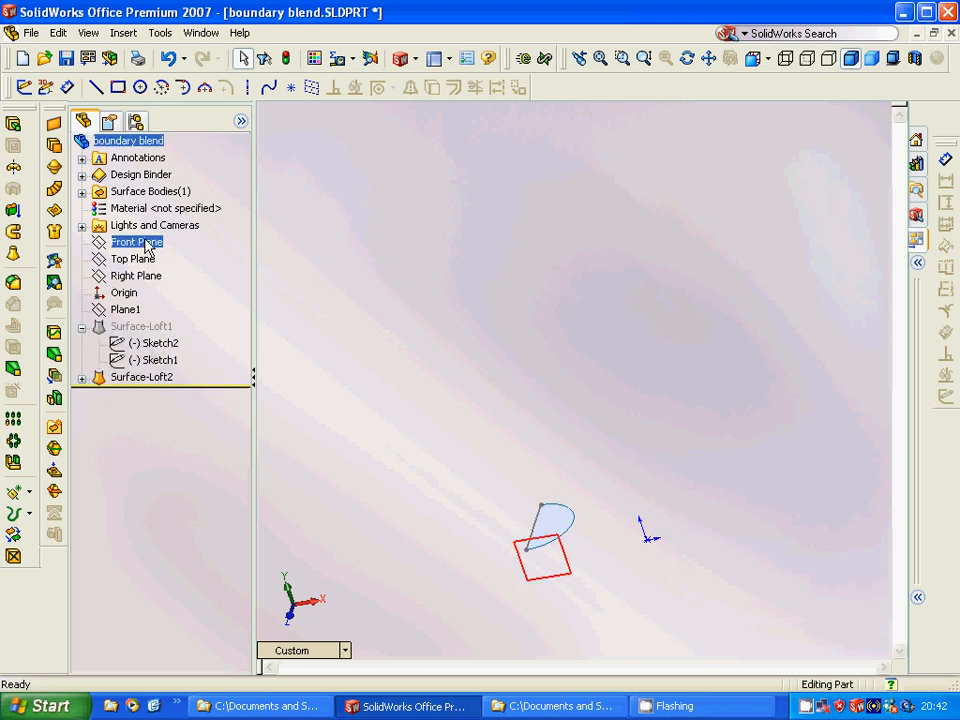
click(132, 258)
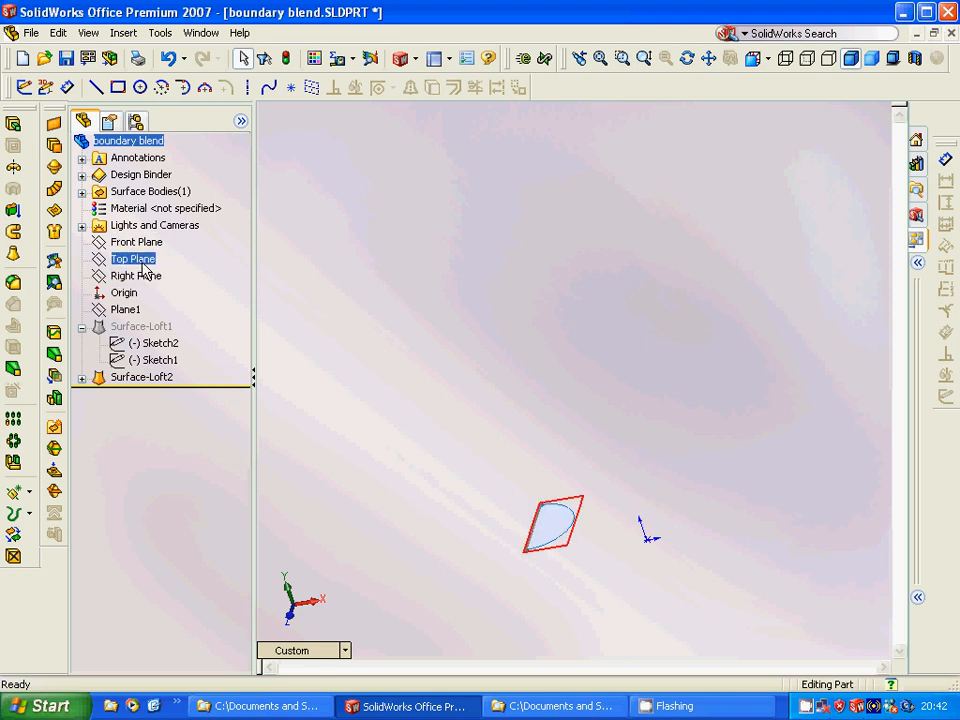
click(136, 276)
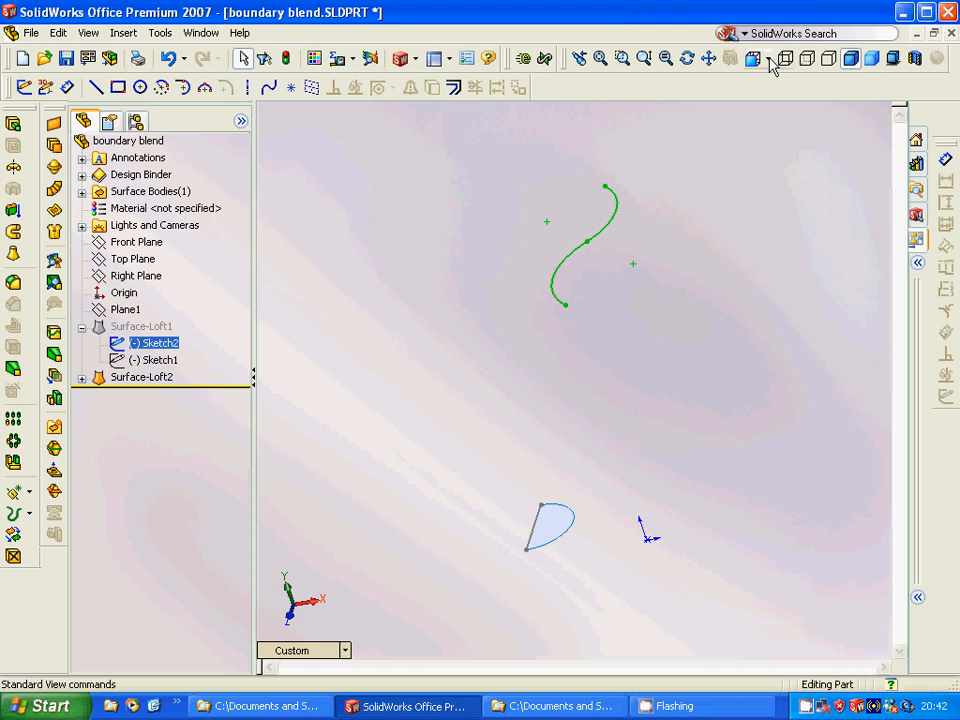
- Switch to the Top standard view and highlight the S-curve Sketch2 beside the half-round surface
click(772, 58)
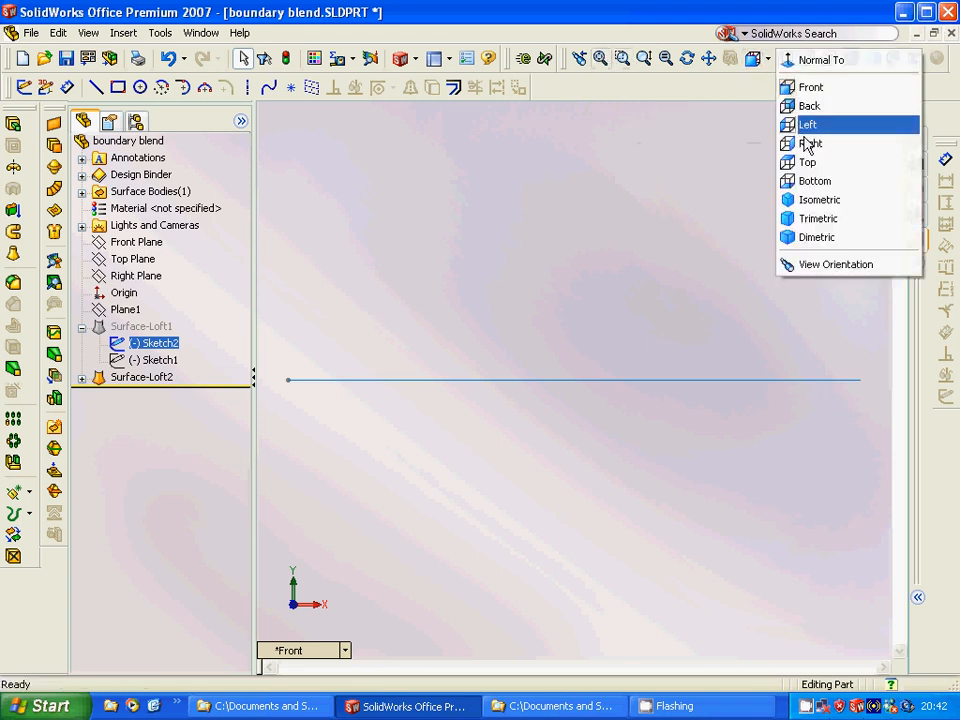
click(812, 144)
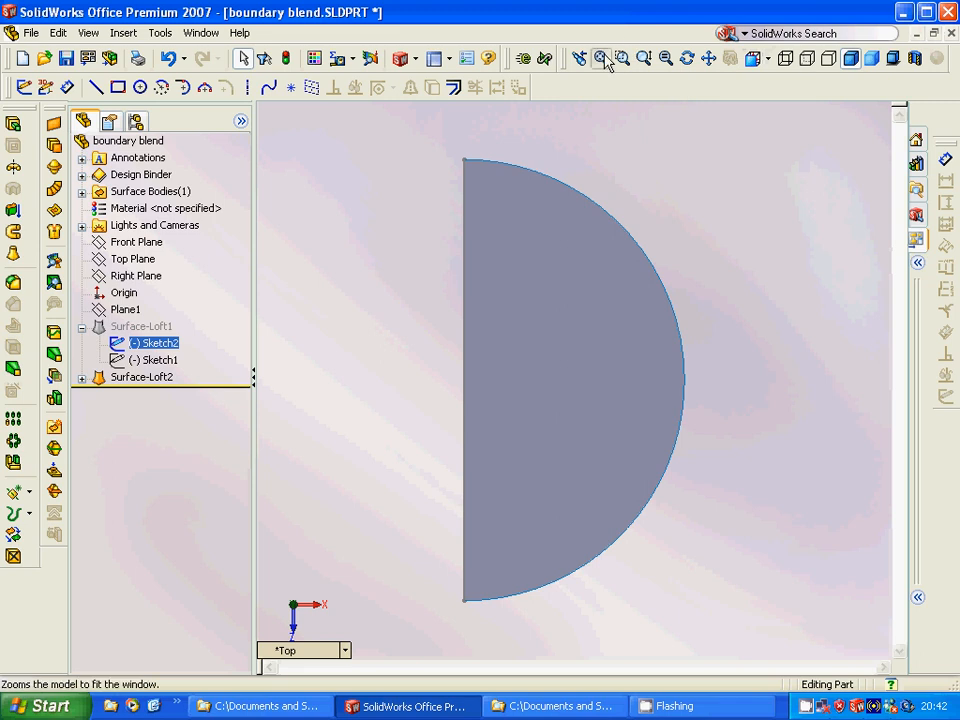
mouse_move(770, 58)
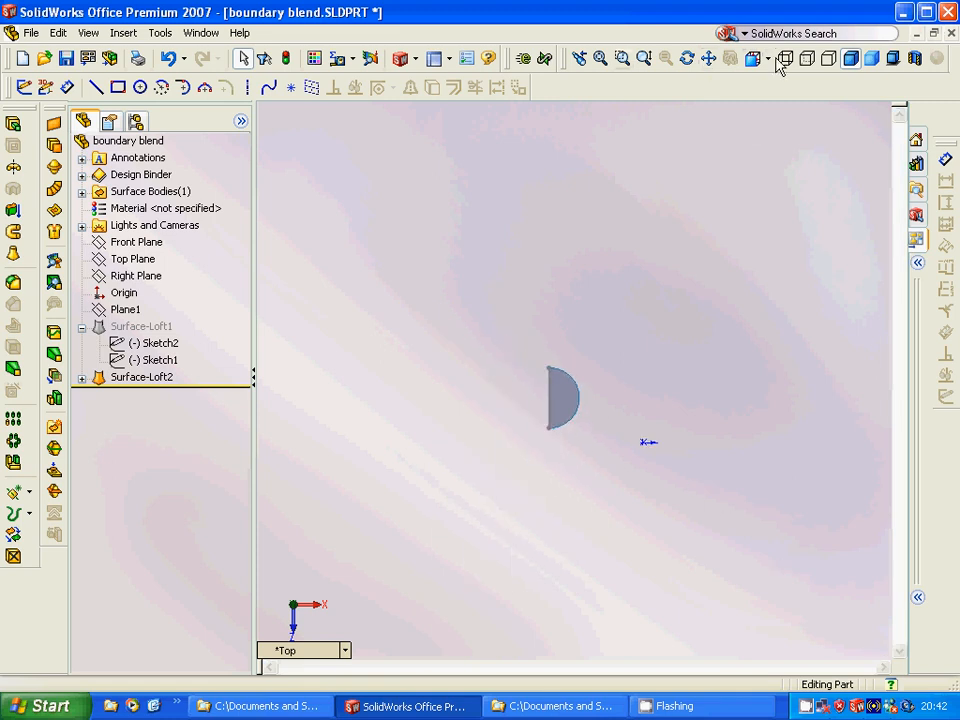
click(160, 344)
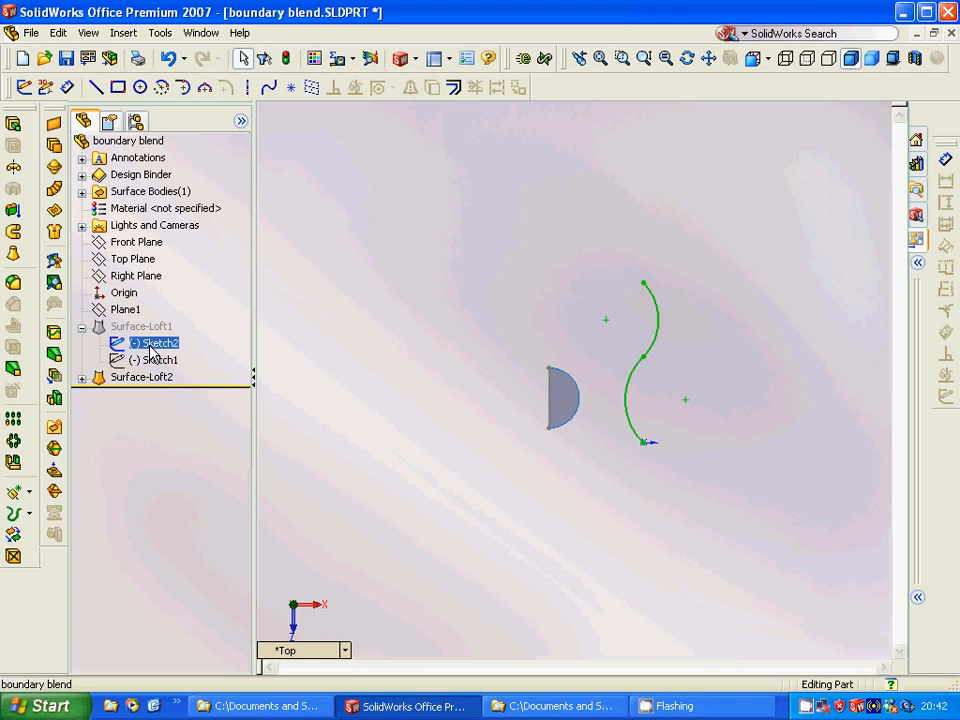
mouse_move(530, 528)
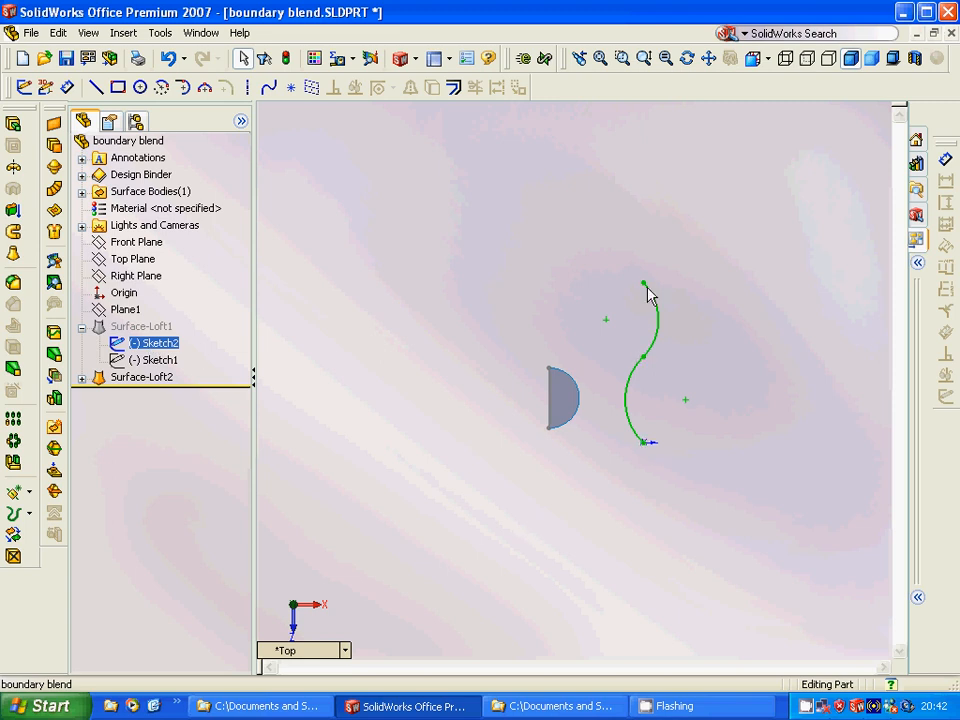
click(160, 360)
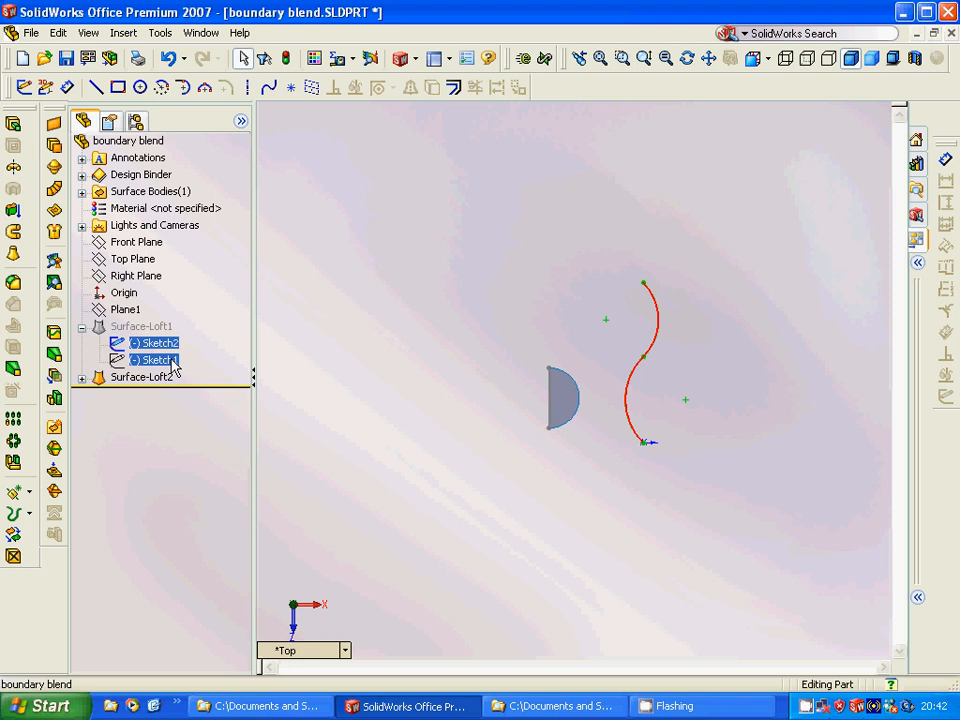
click(156, 342)
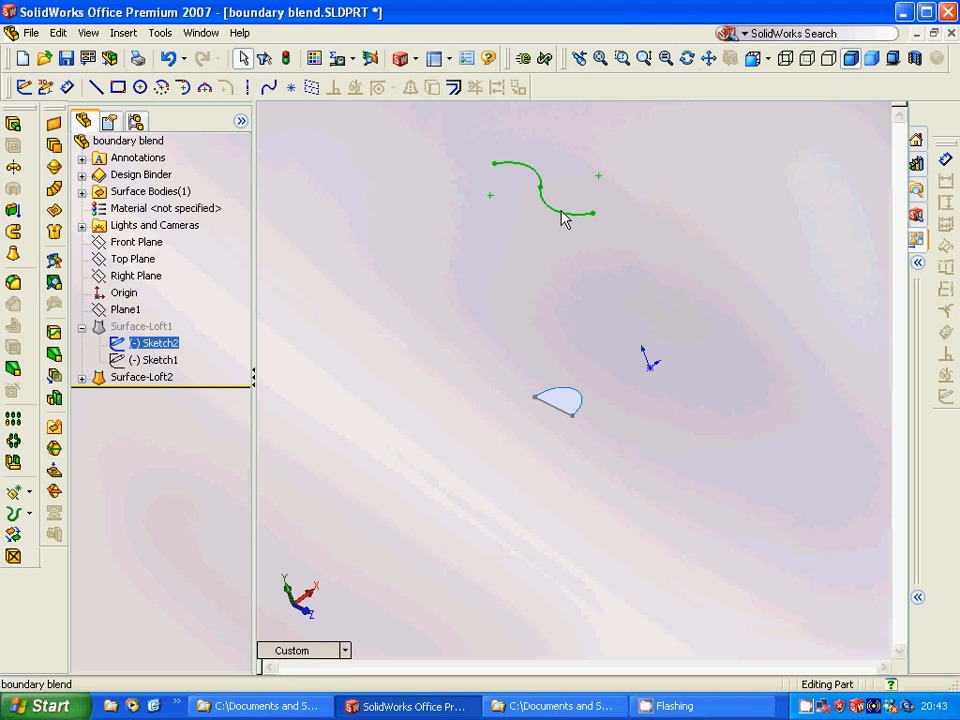
mouse_move(412, 384)
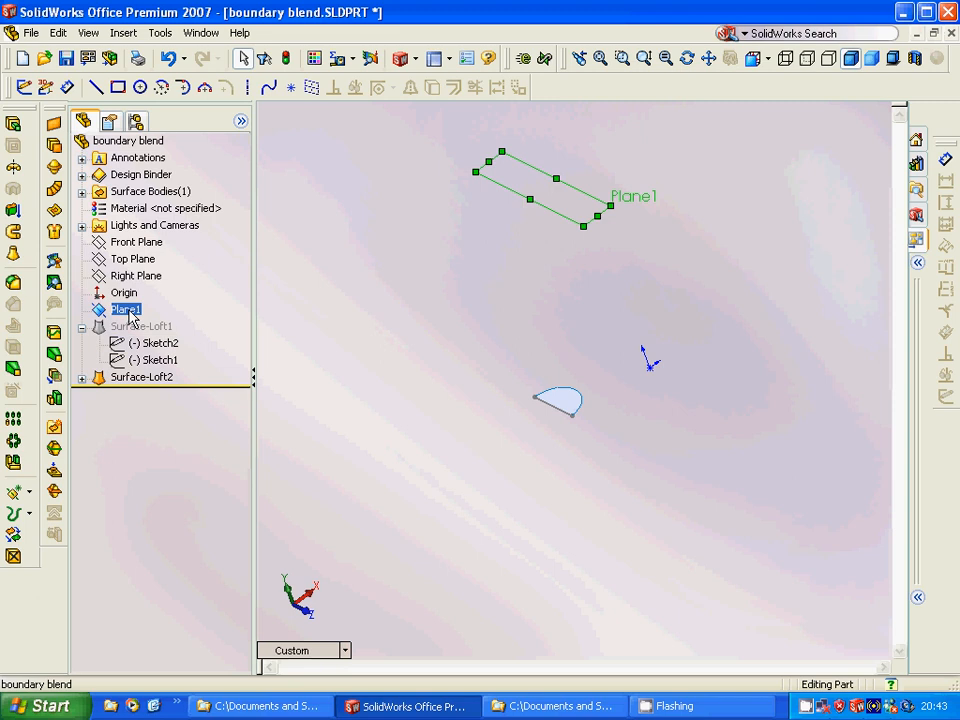
double_click(126, 308)
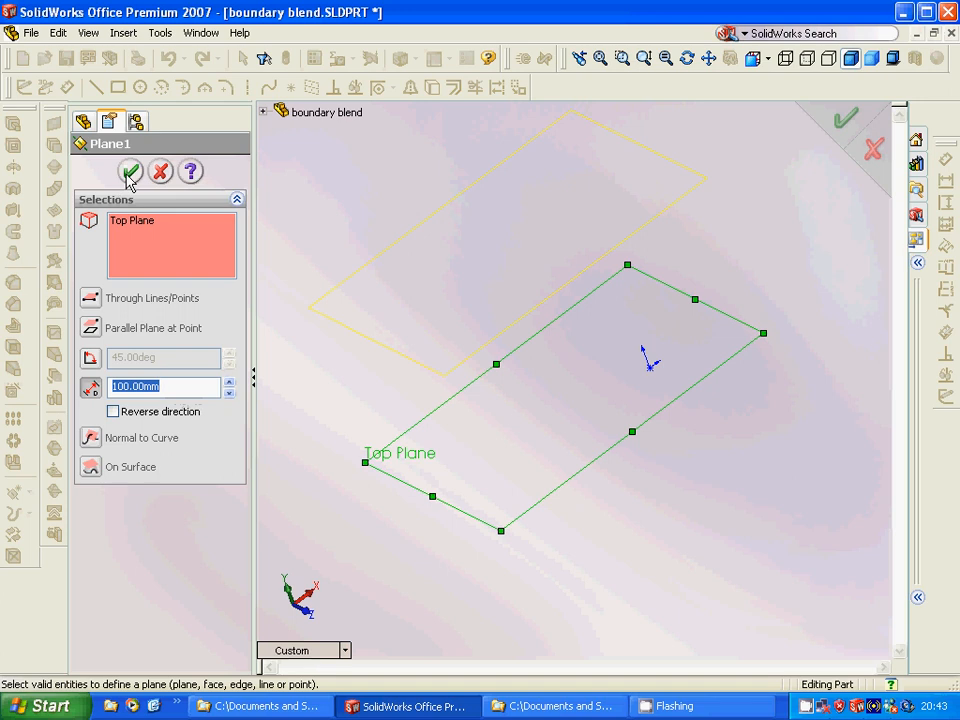
click(130, 172)
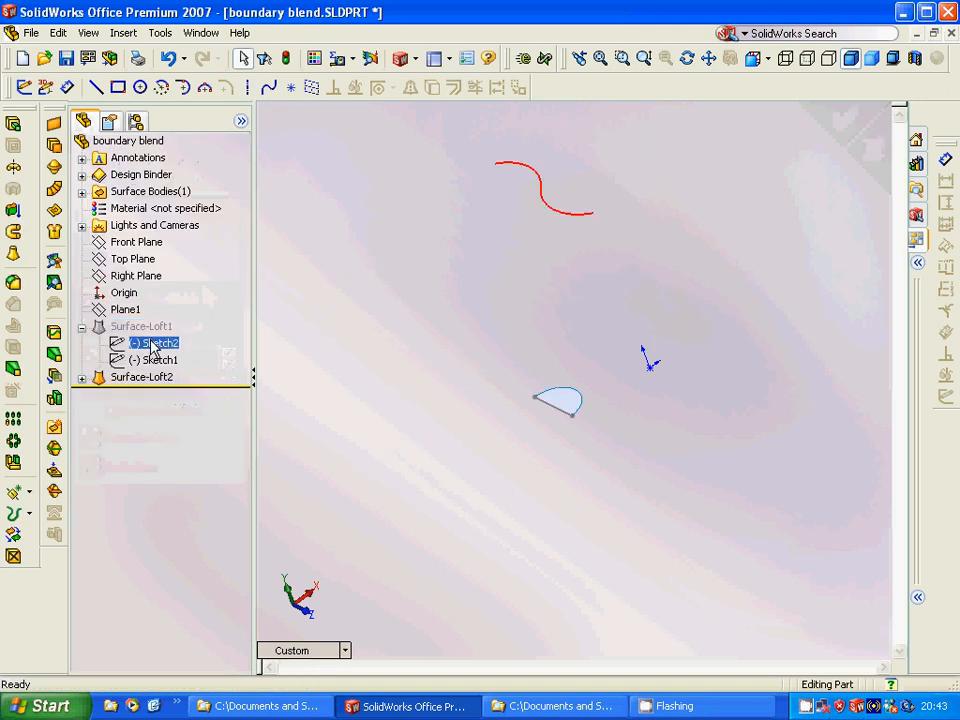
- Unsuppress Surface-Loft1 so the curved surface returns
click(122, 32)
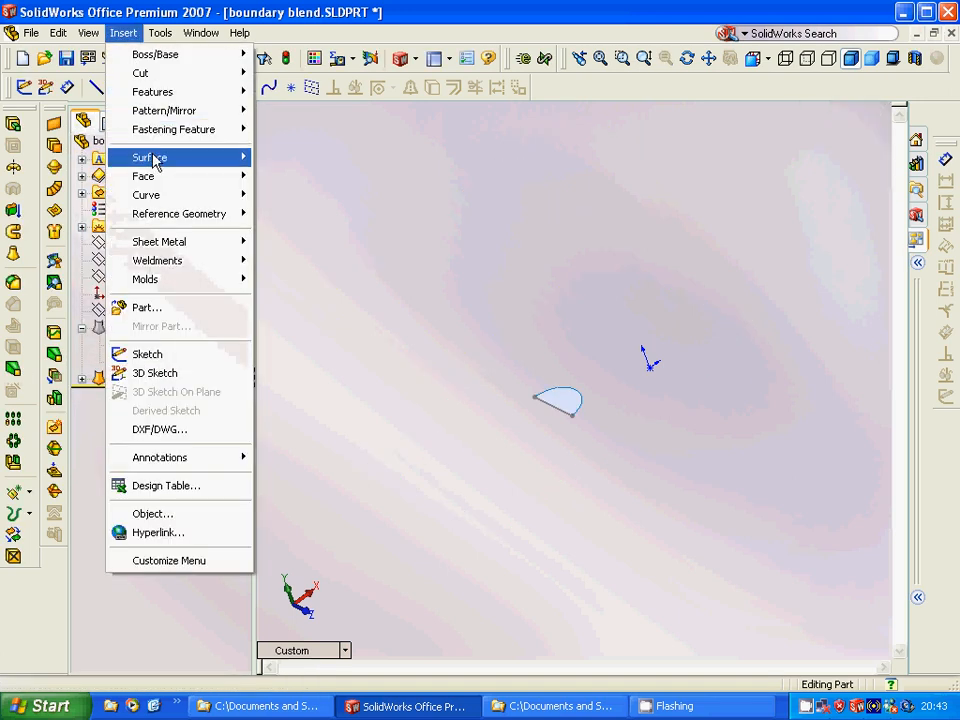
mouse_move(150, 156)
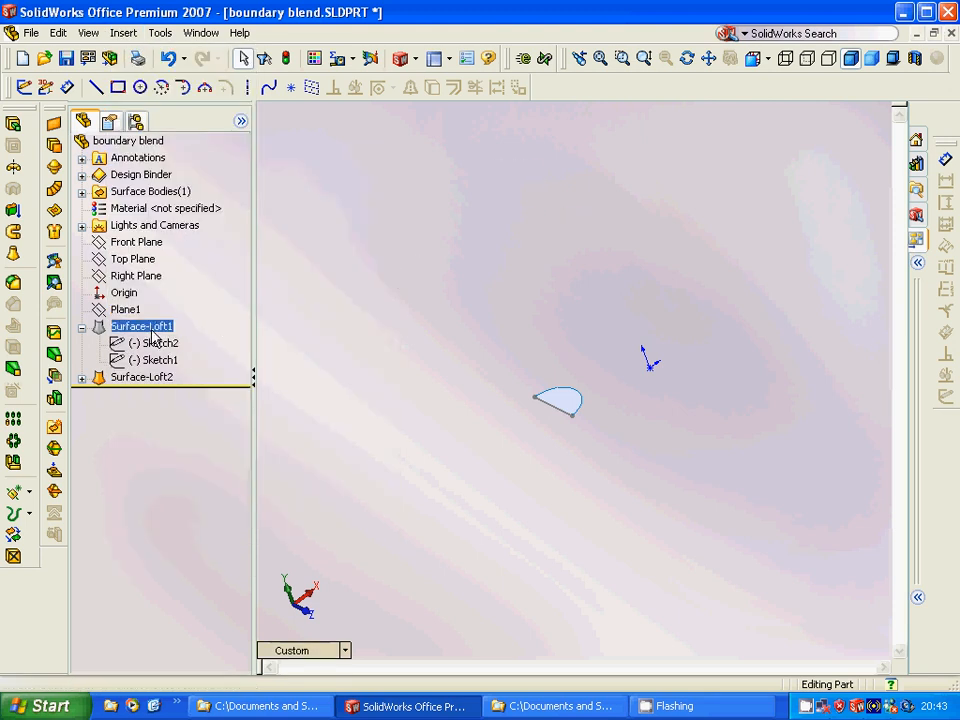
right_click(140, 326)
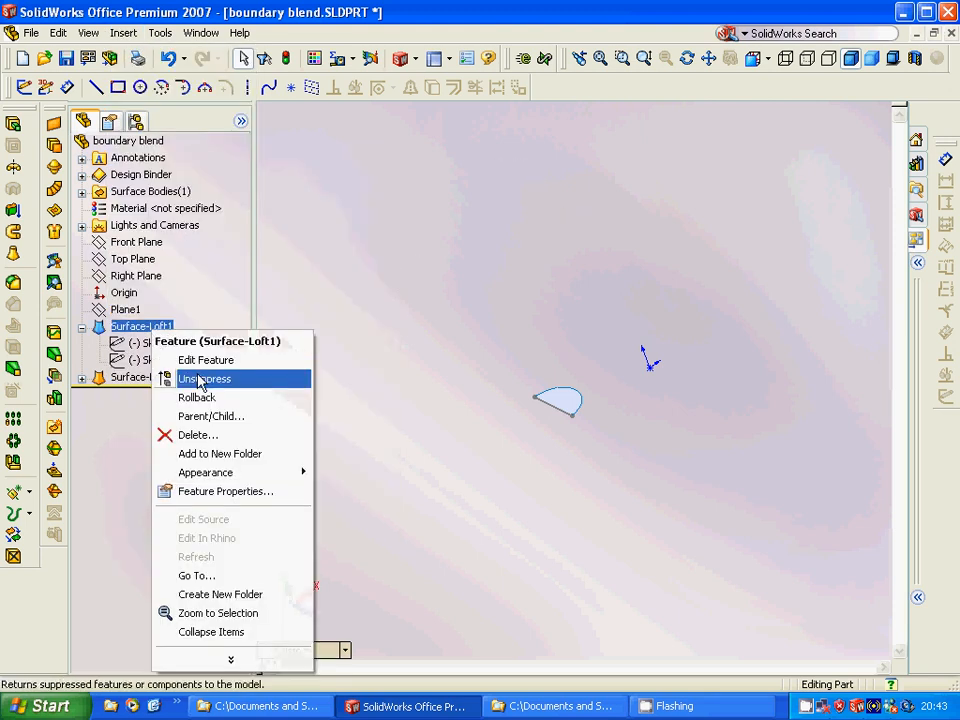
click(204, 378)
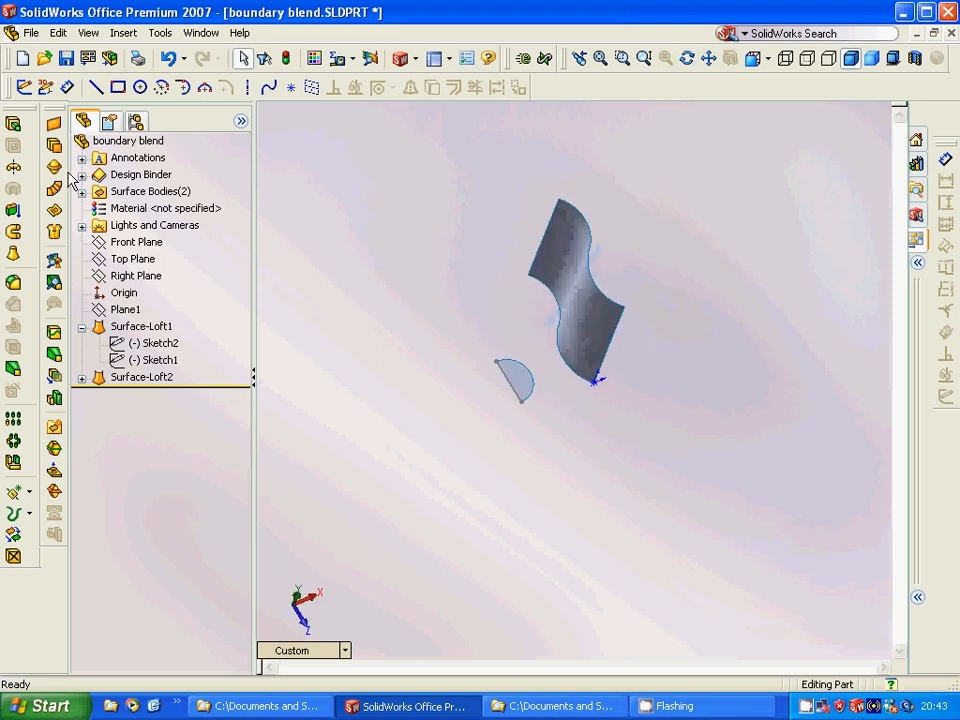
- Close the boundary blend part via File > Close, answering Nej to saving
click(32, 32)
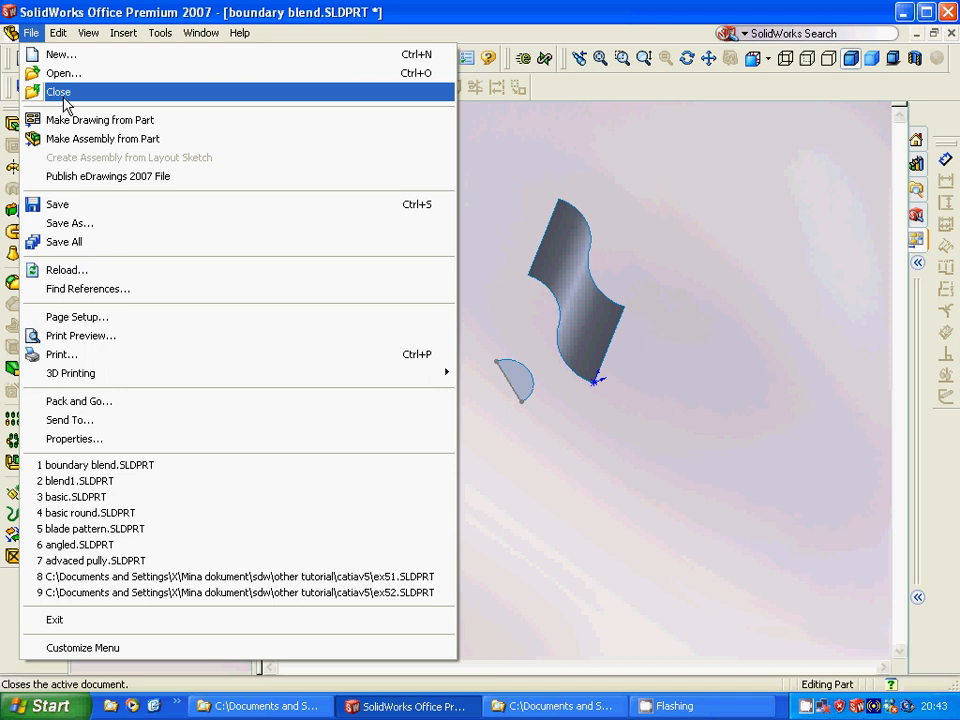
click(58, 92)
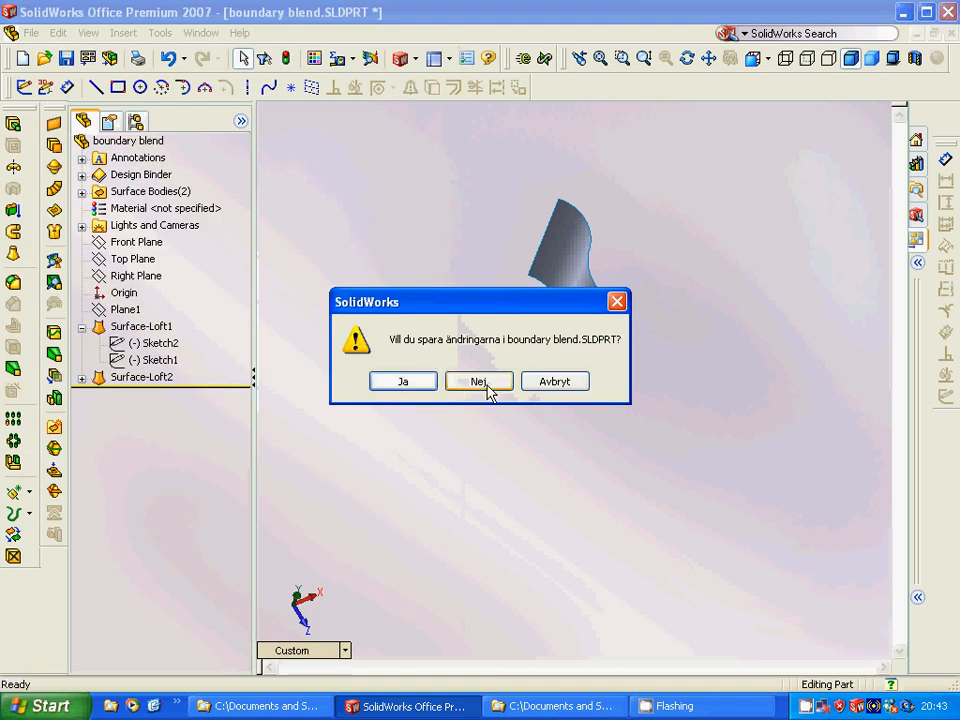
click(478, 380)
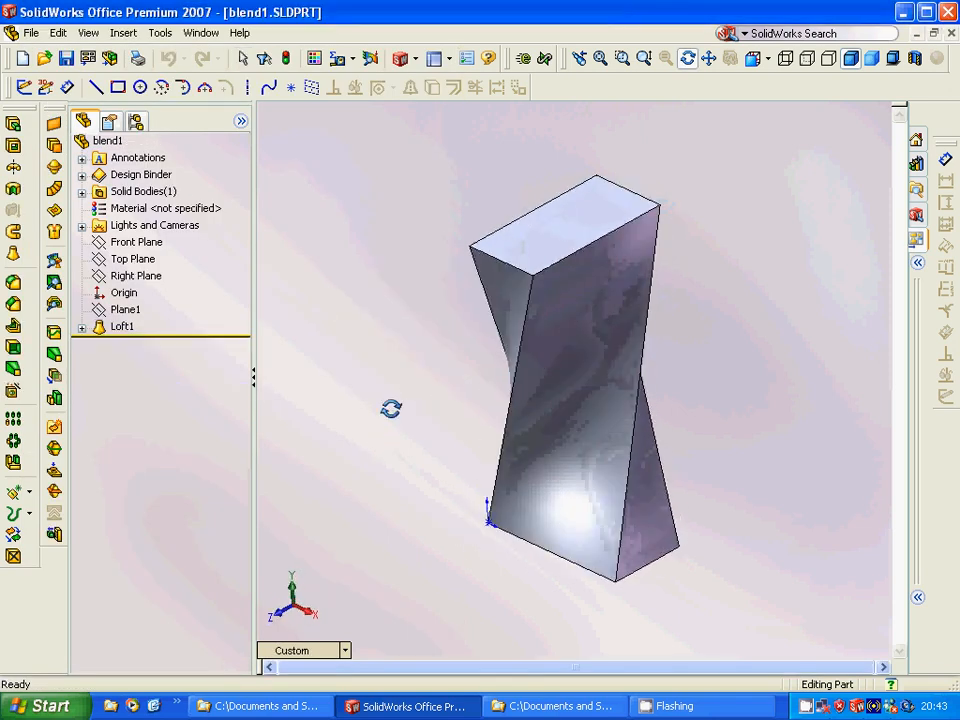
- Suppress Loft1, then check Plane1's 100 mm offset in Edit Feature and confirm OK
click(122, 326)
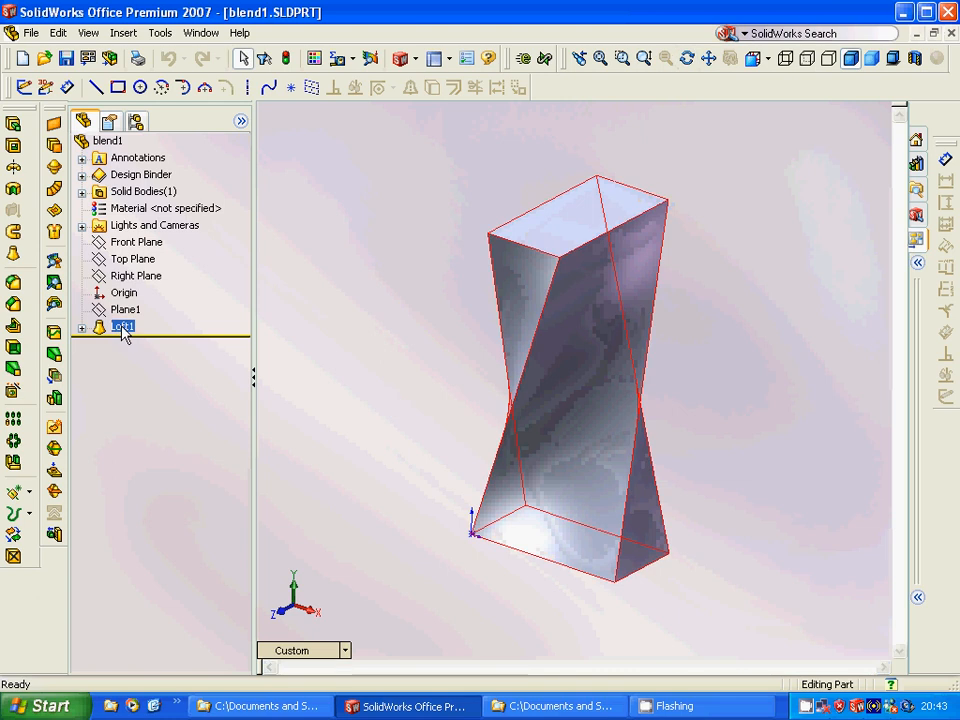
right_click(122, 328)
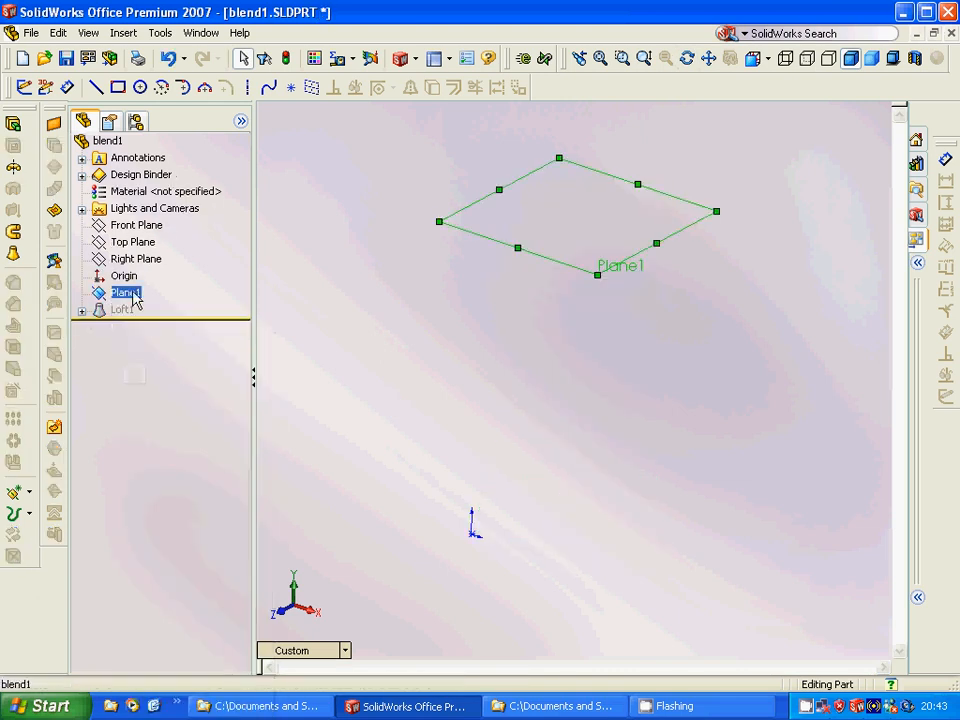
right_click(126, 292)
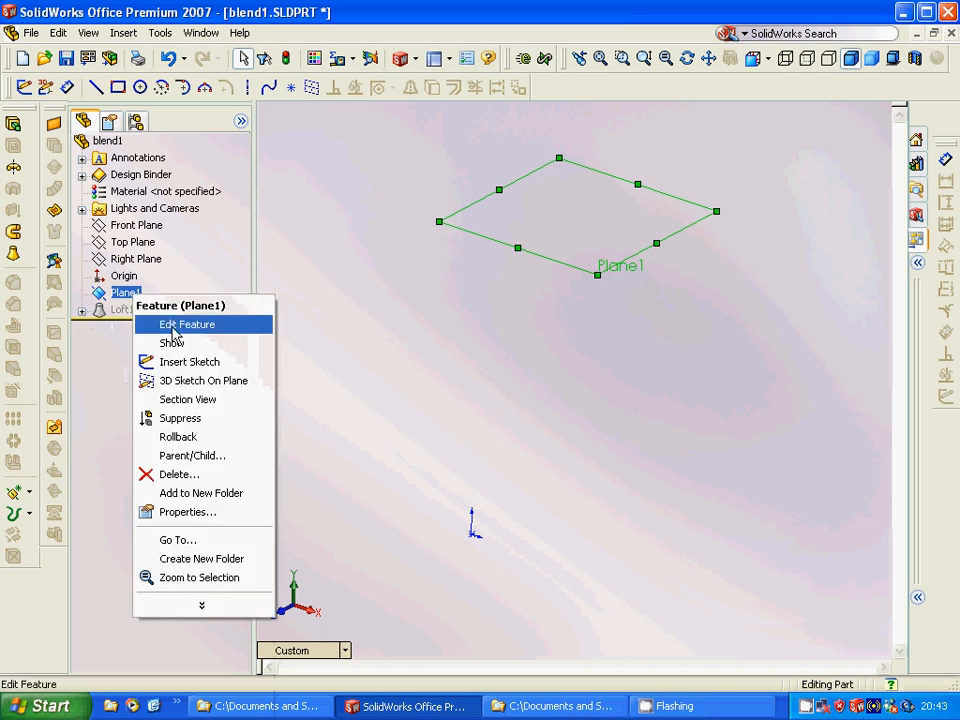
click(188, 324)
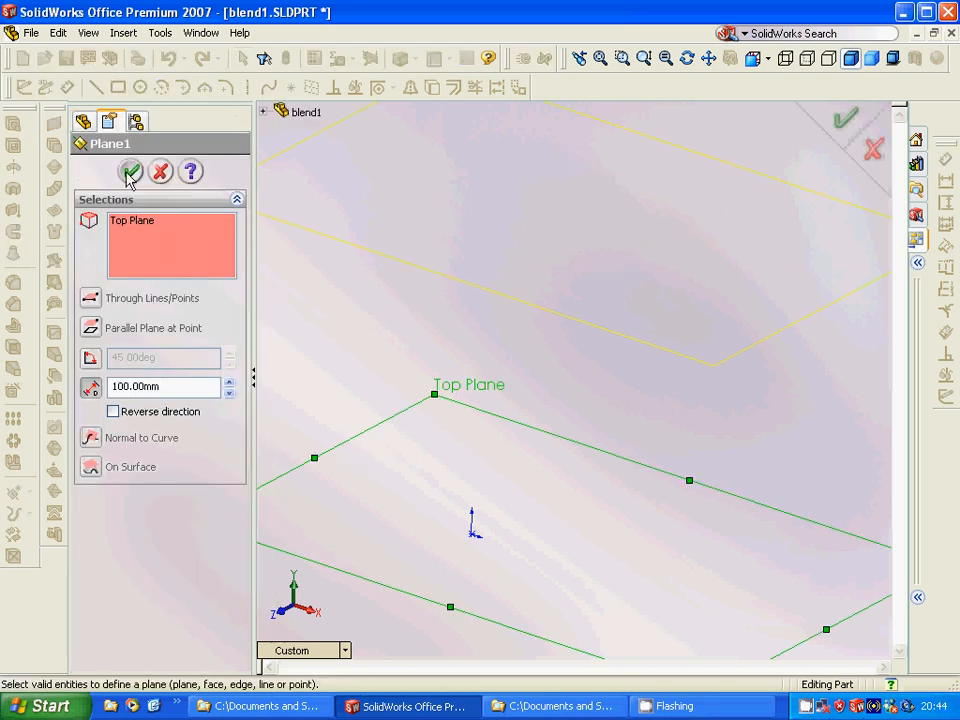
click(132, 172)
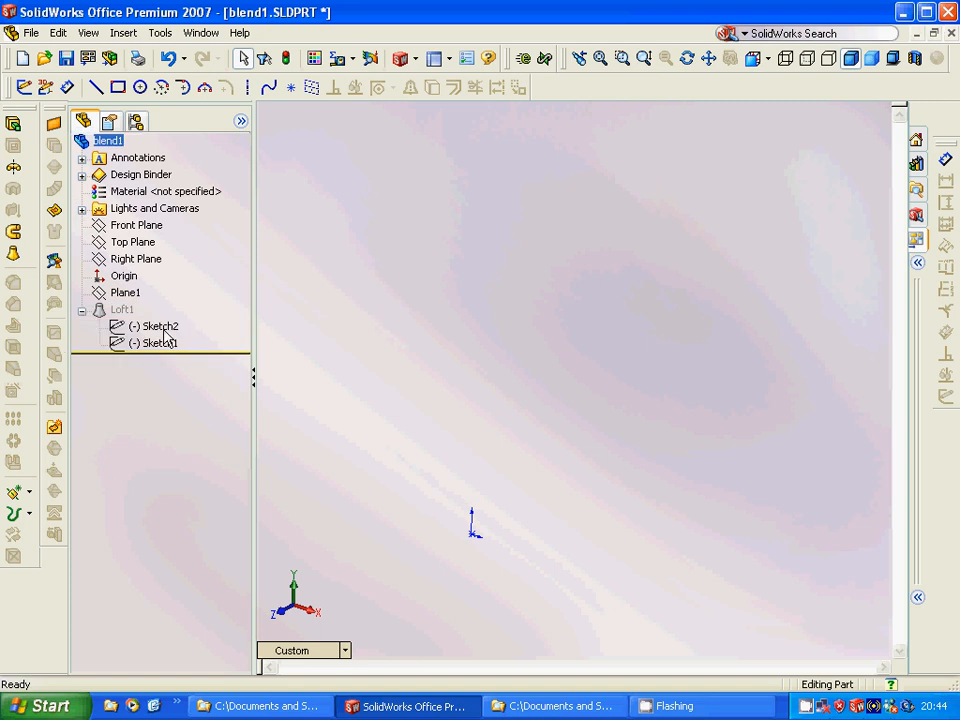
click(160, 326)
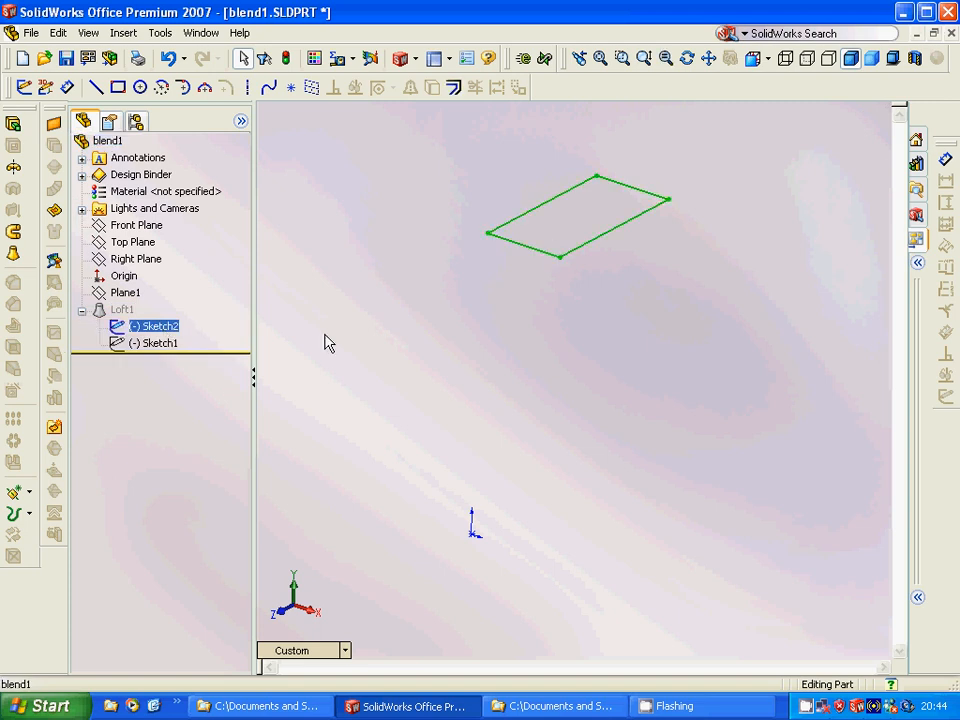
click(160, 344)
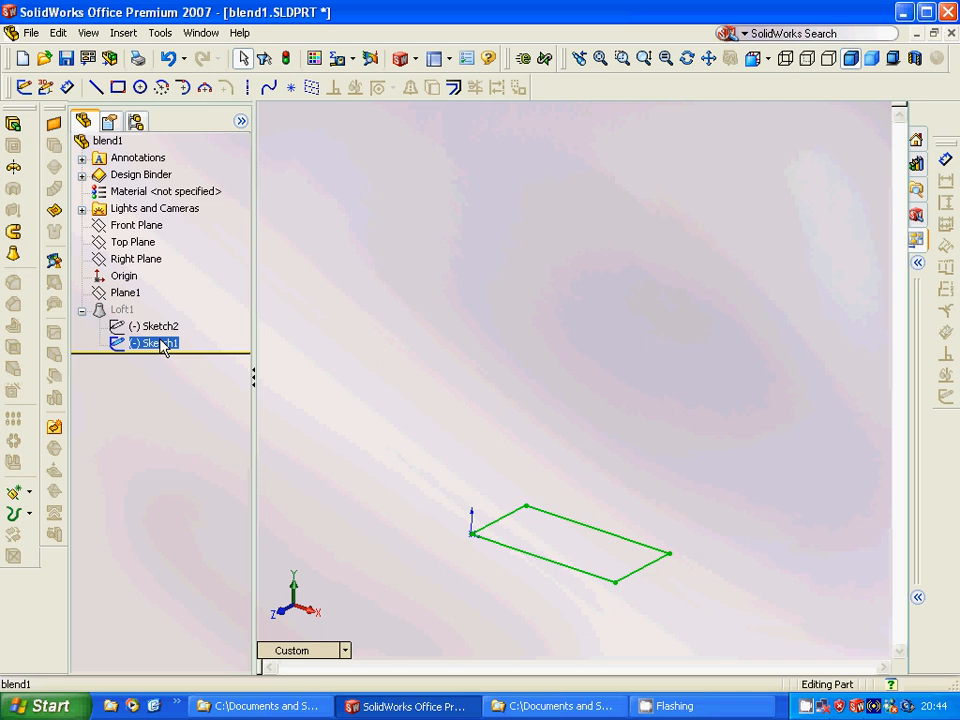
click(160, 326)
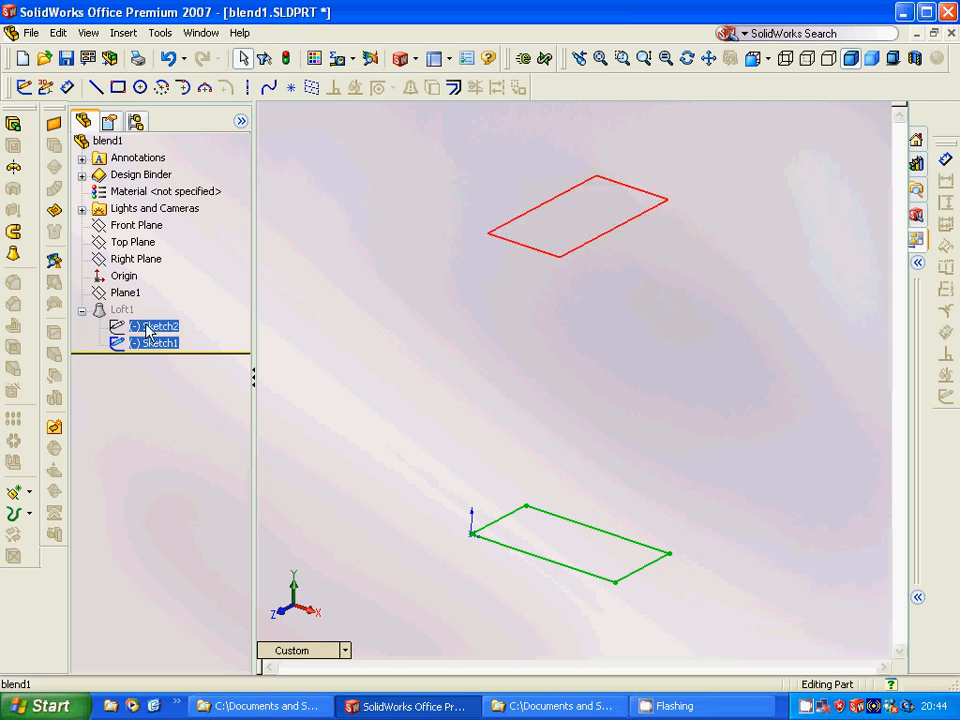
click(160, 342)
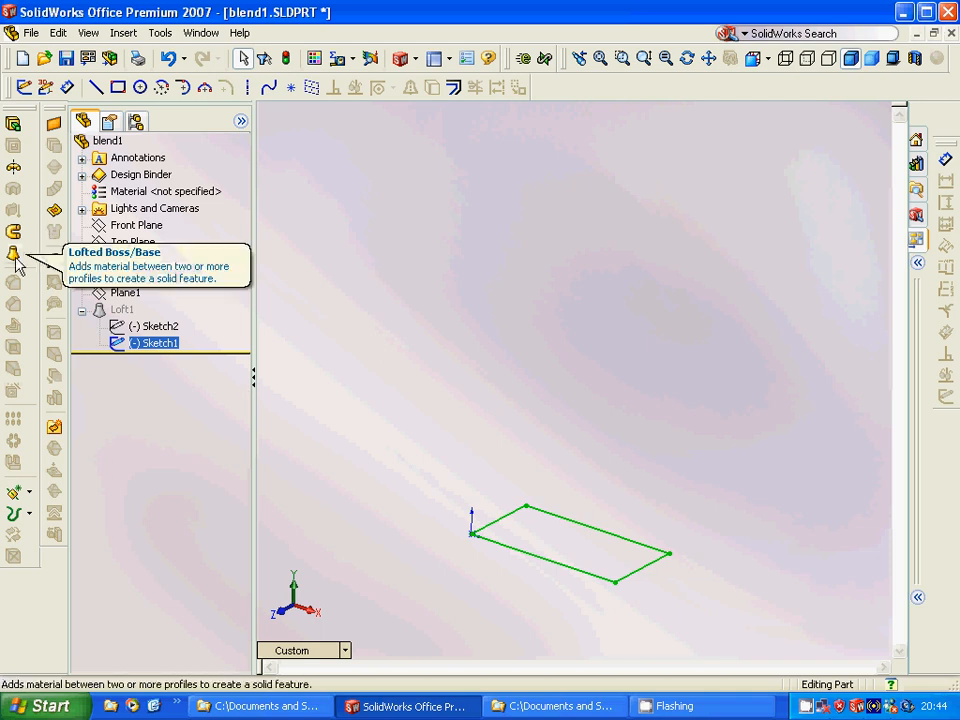
click(122, 308)
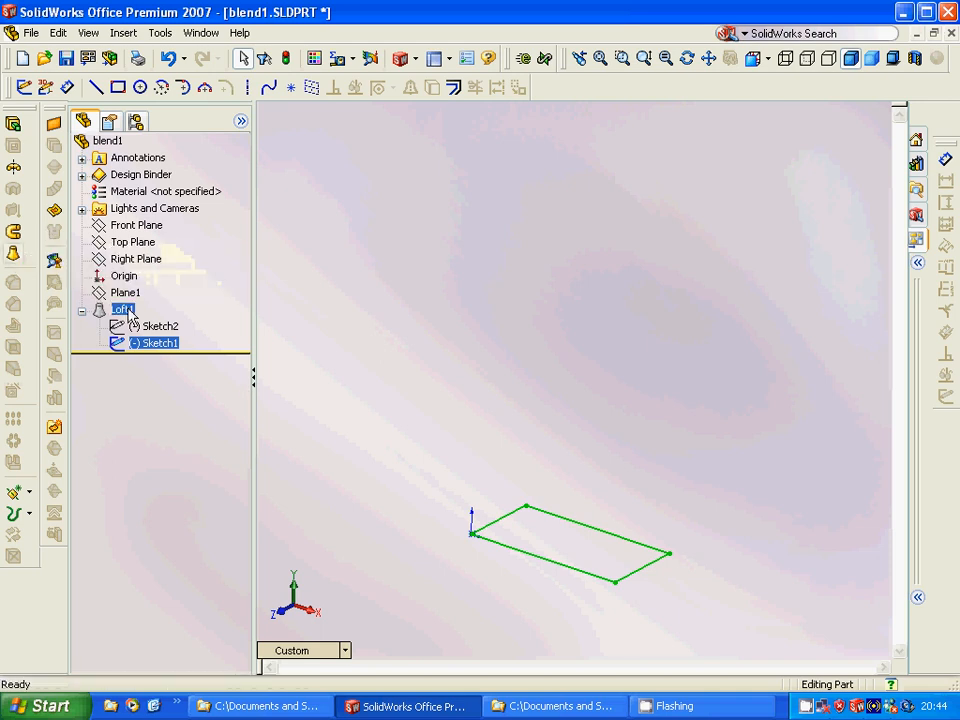
- Unsuppress Loft1 so the twisted rectangular solid reappears
right_click(120, 308)
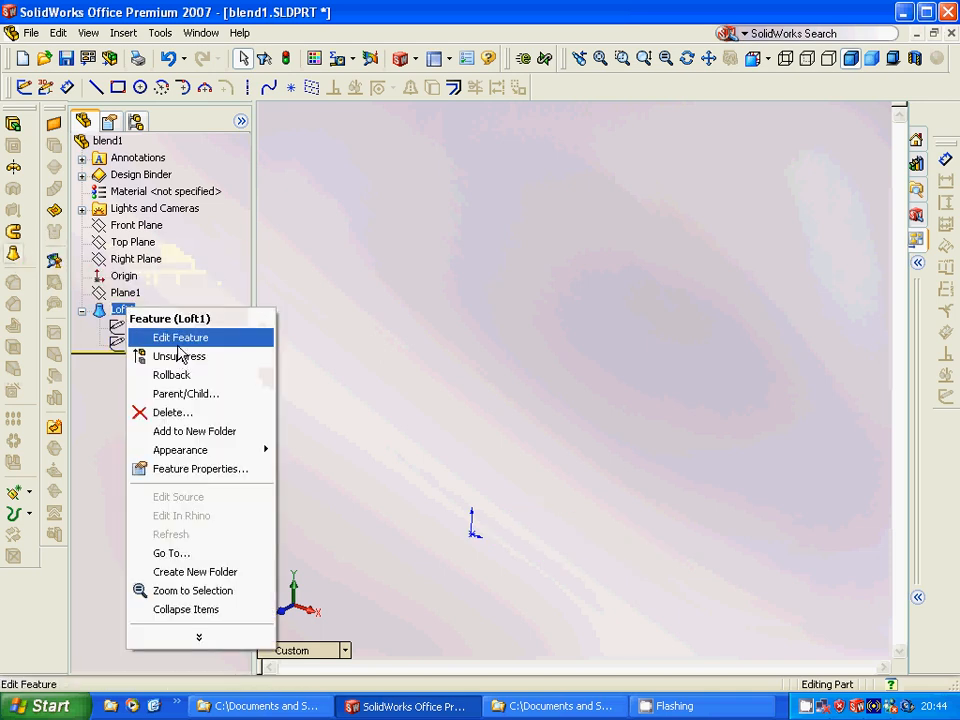
mouse_move(180, 356)
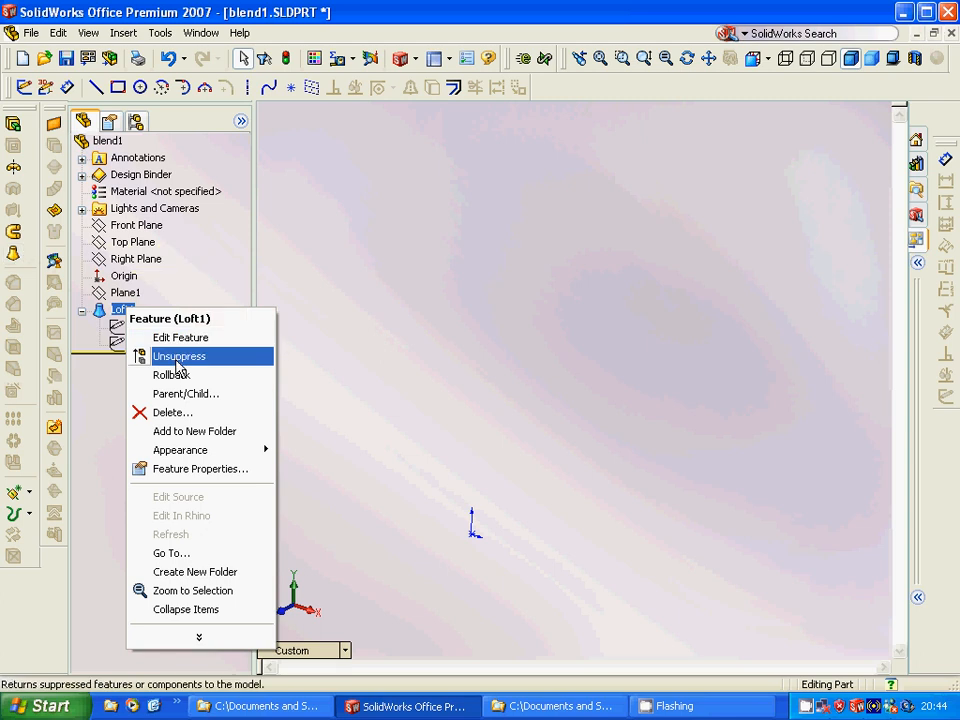
click(180, 356)
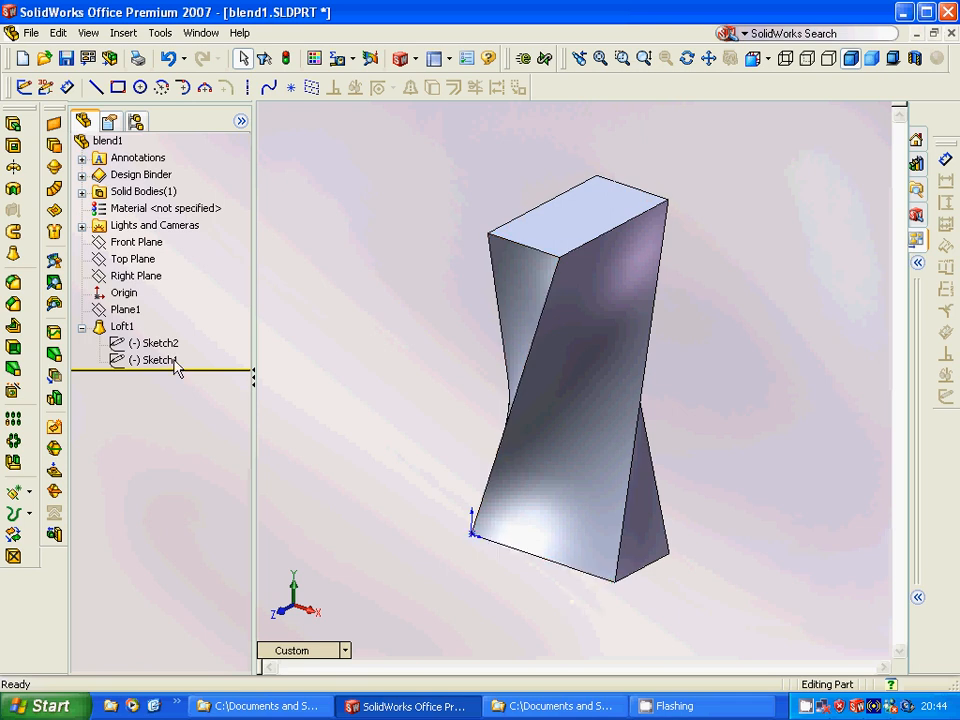
click(158, 344)
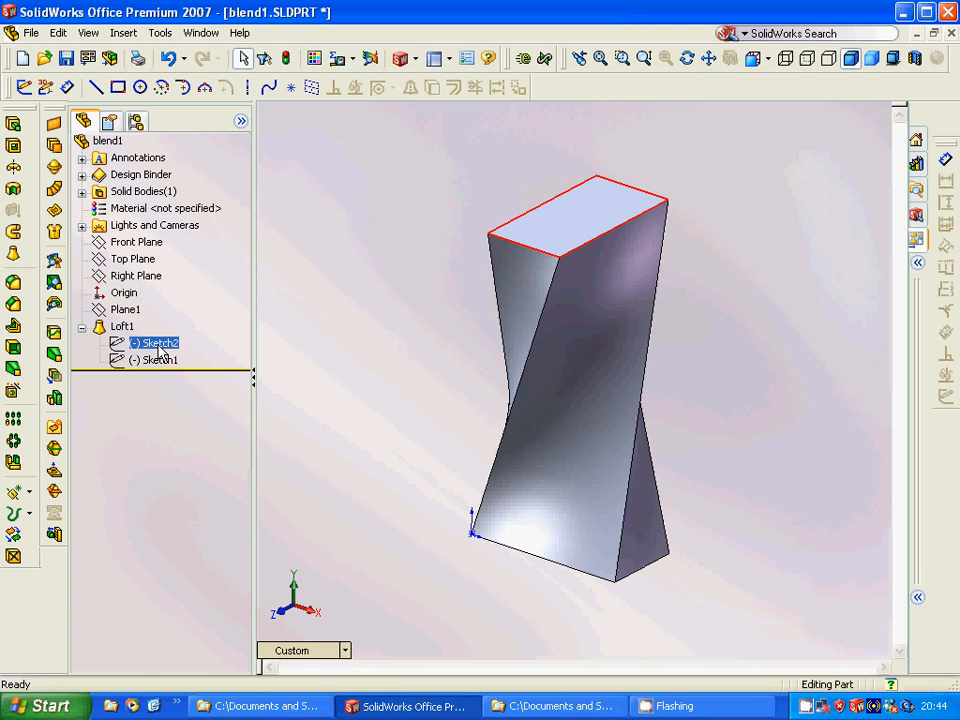
mouse_move(156, 396)
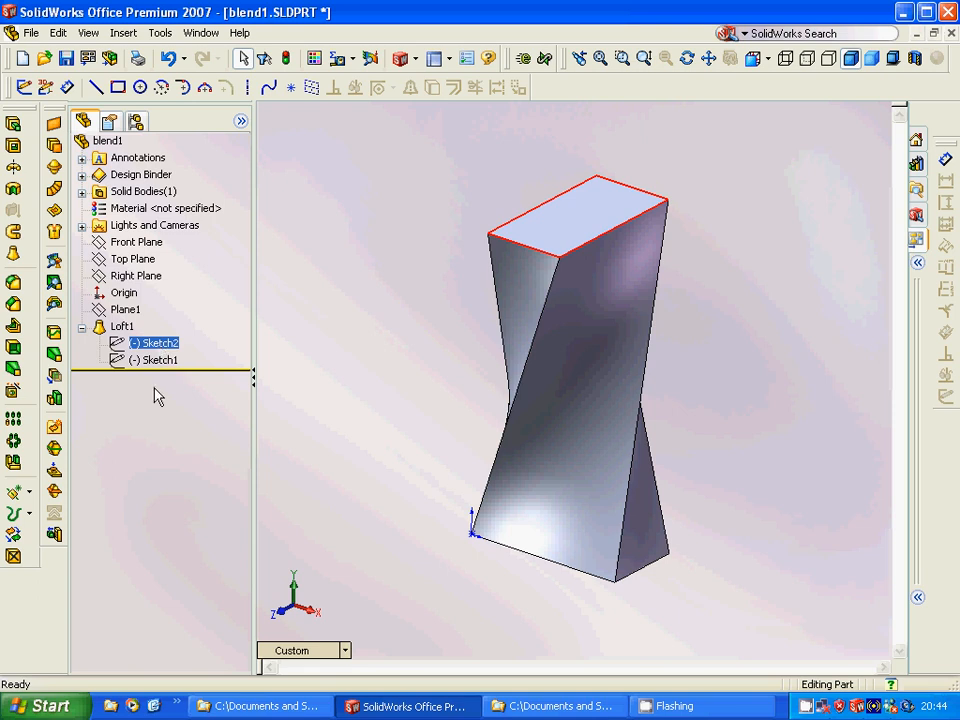
click(138, 420)
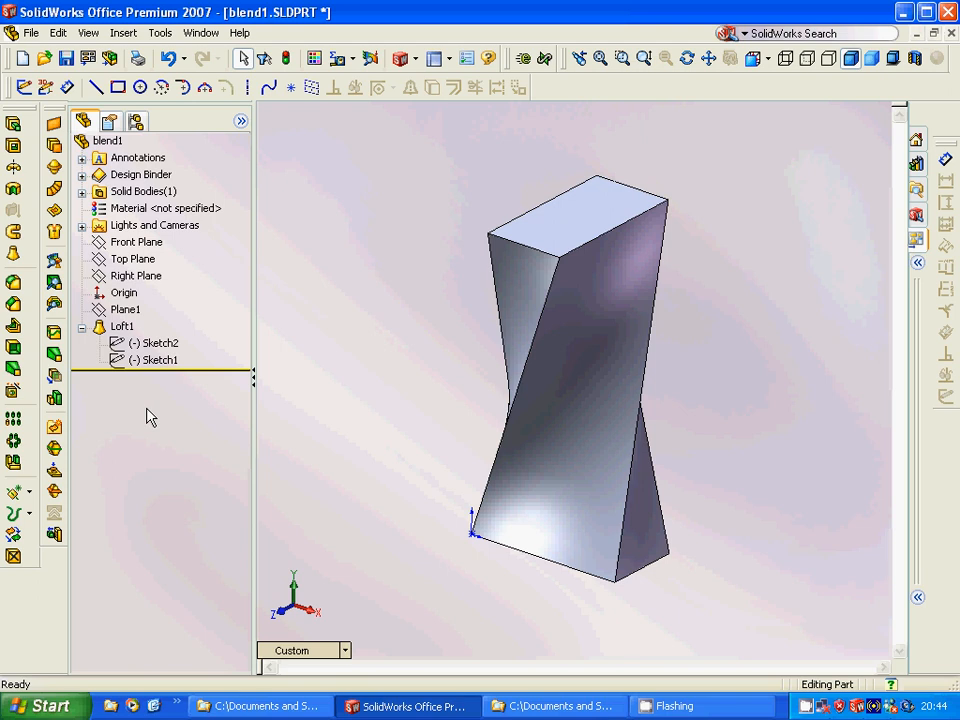
click(154, 224)
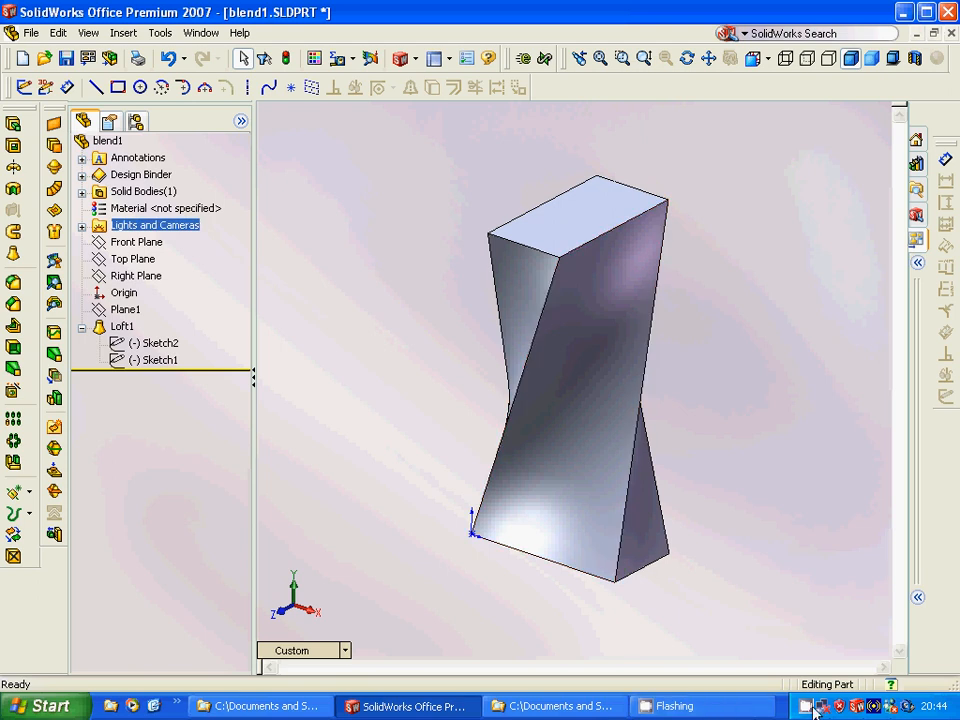